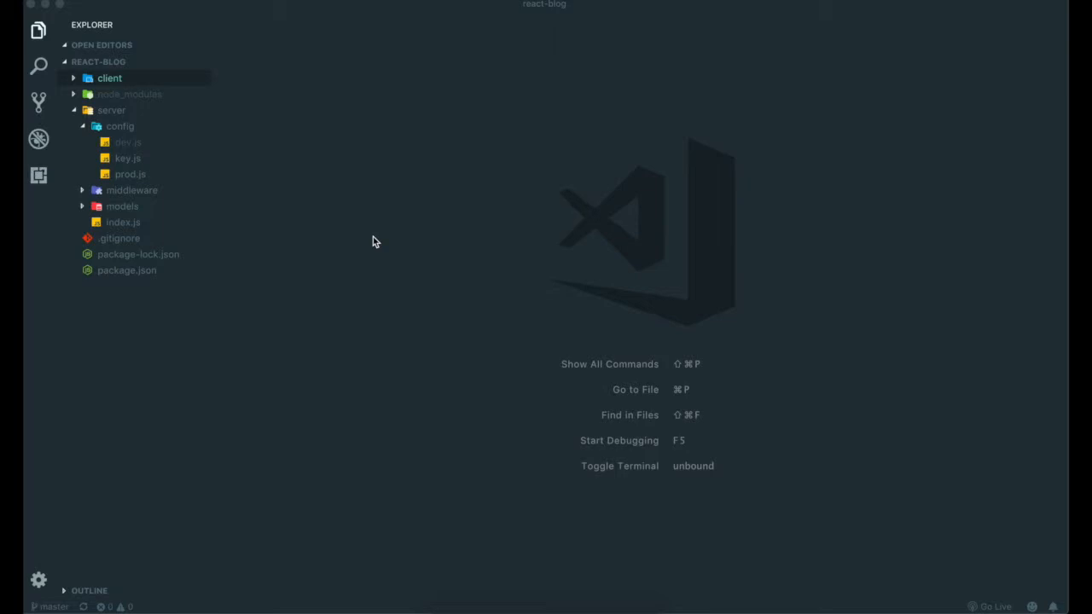
mouse_move(112, 66)
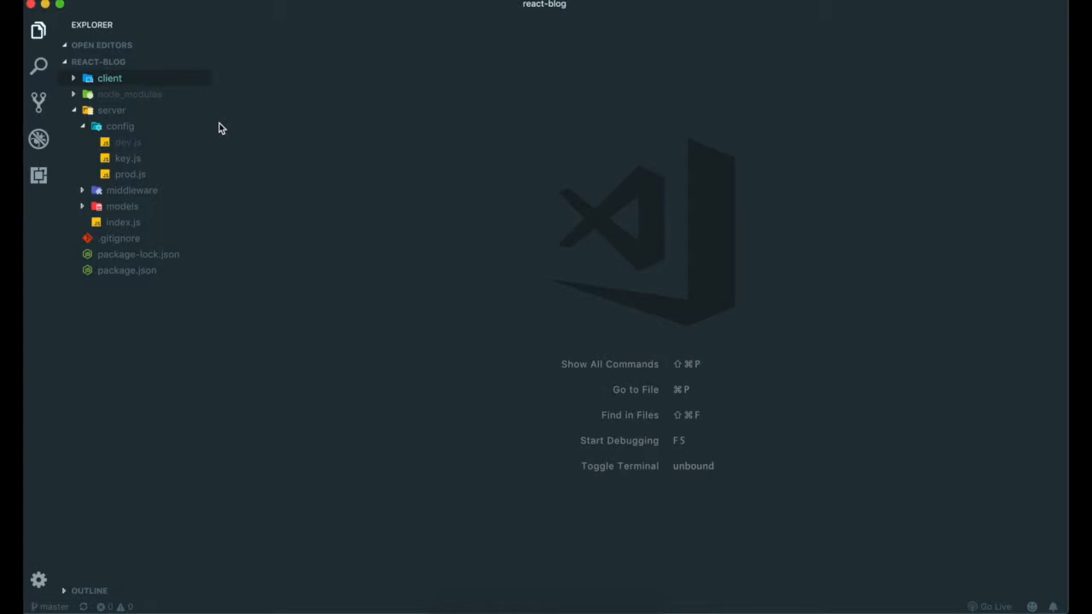
Switch to Chrome and browse the facebook/create-react-app repository's file listing
left_click(128, 13)
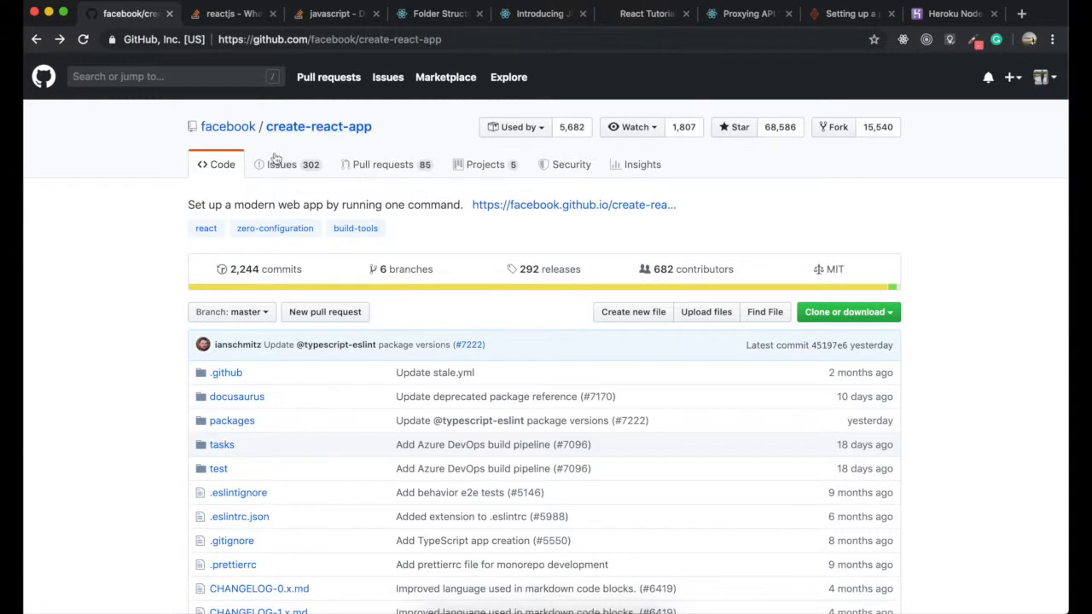
mouse_move(296, 163)
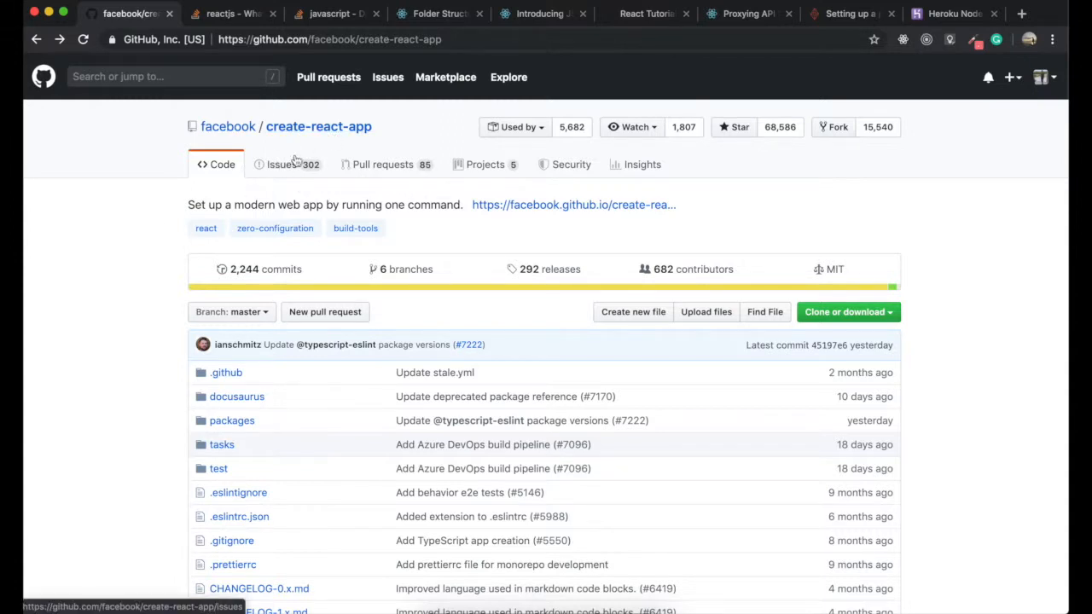
scroll("down", 3)
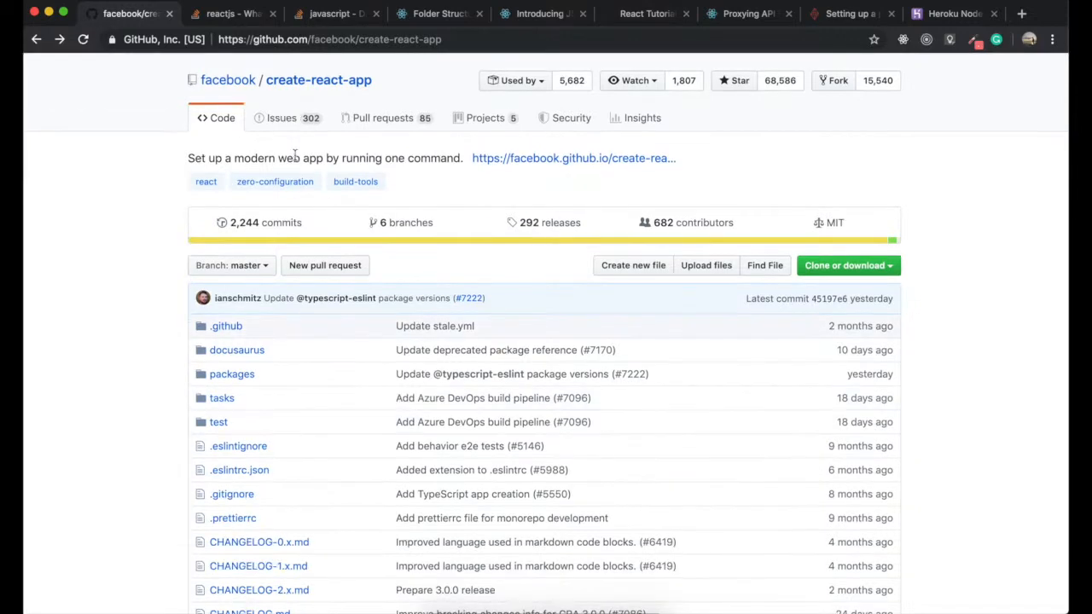
scroll("down", 3)
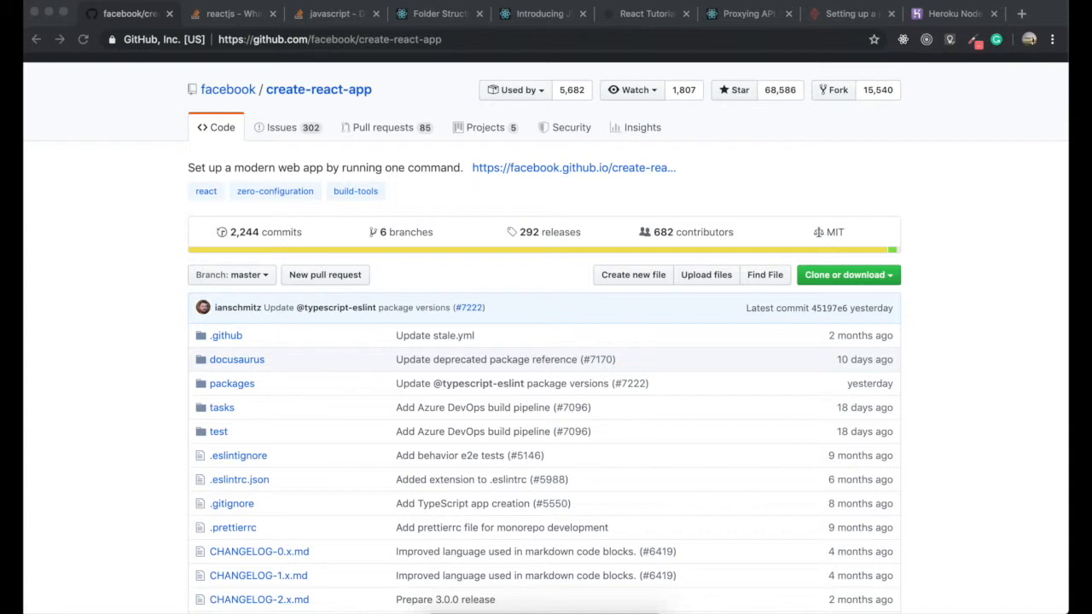
mouse_move(420, 311)
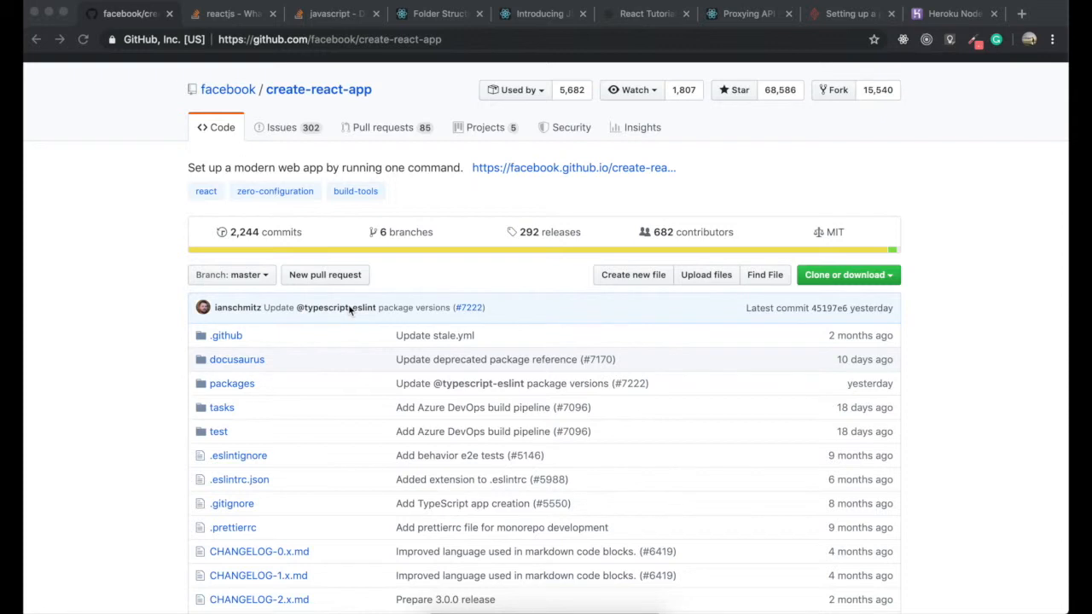
mouse_move(581, 250)
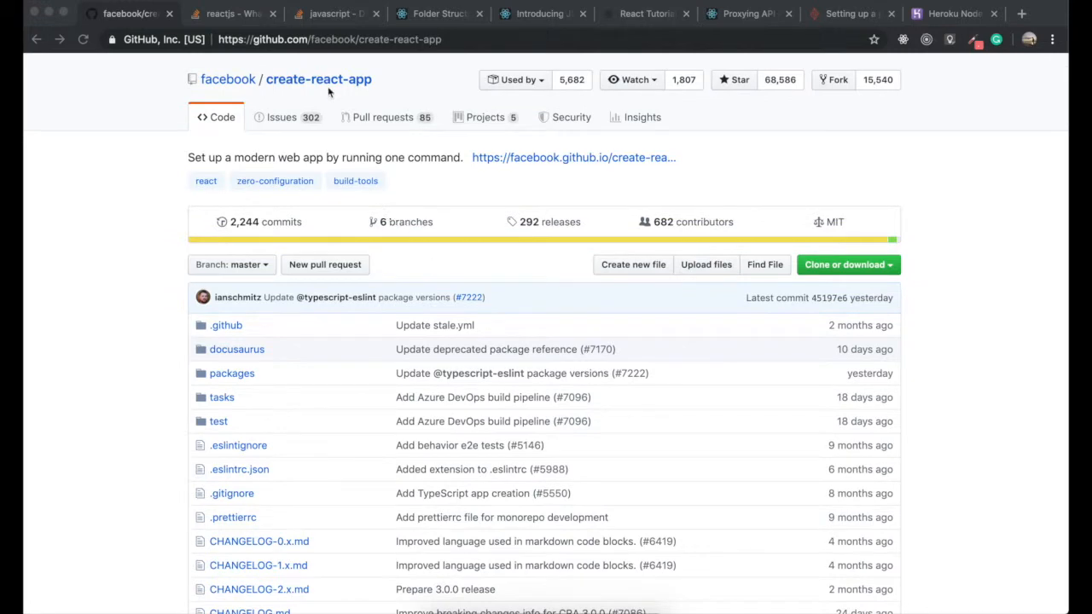
Scroll the repository page down to the README's npx, npm and Yarn setup commands
scroll("down", 3)
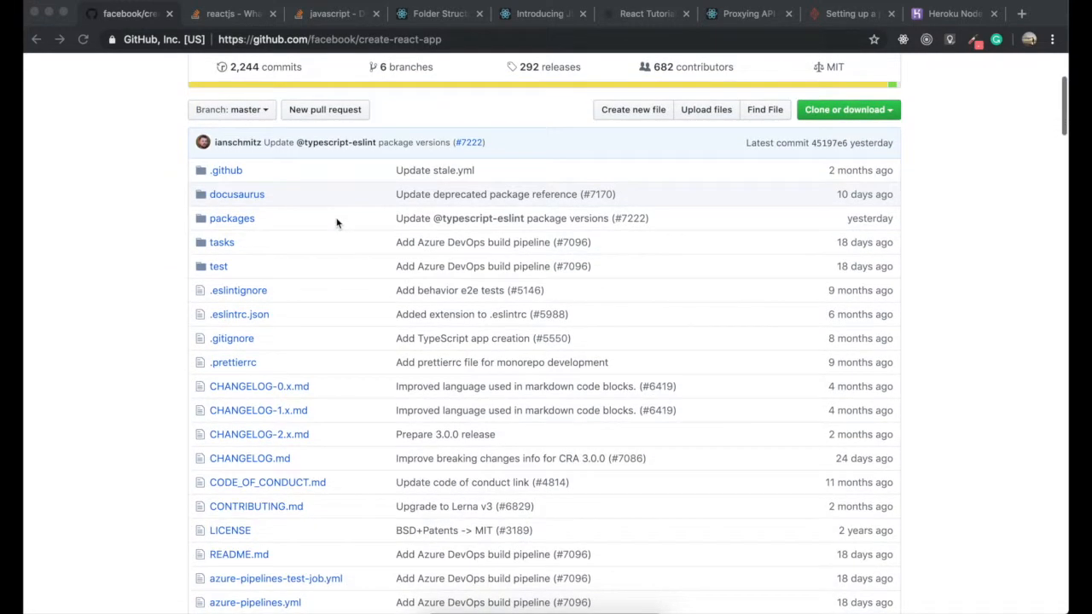
scroll("down", 3)
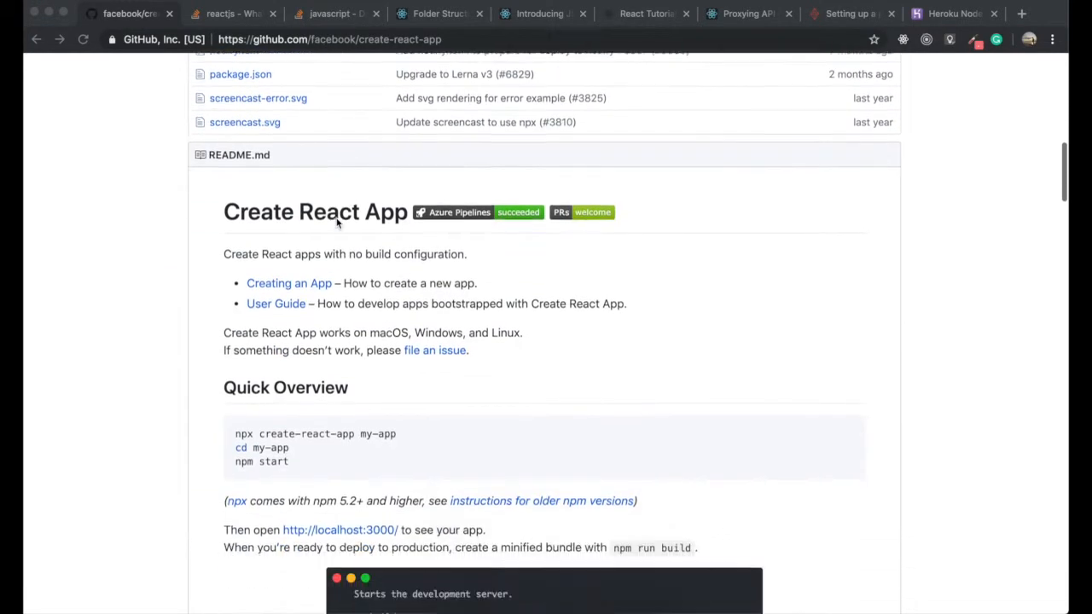
scroll("down", 3)
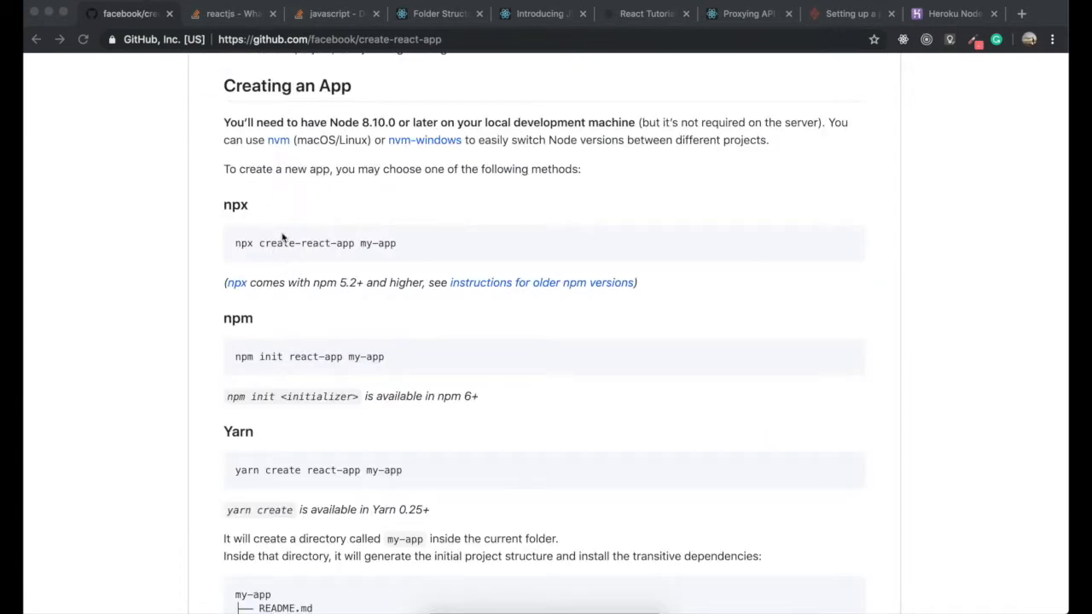
mouse_move(344, 250)
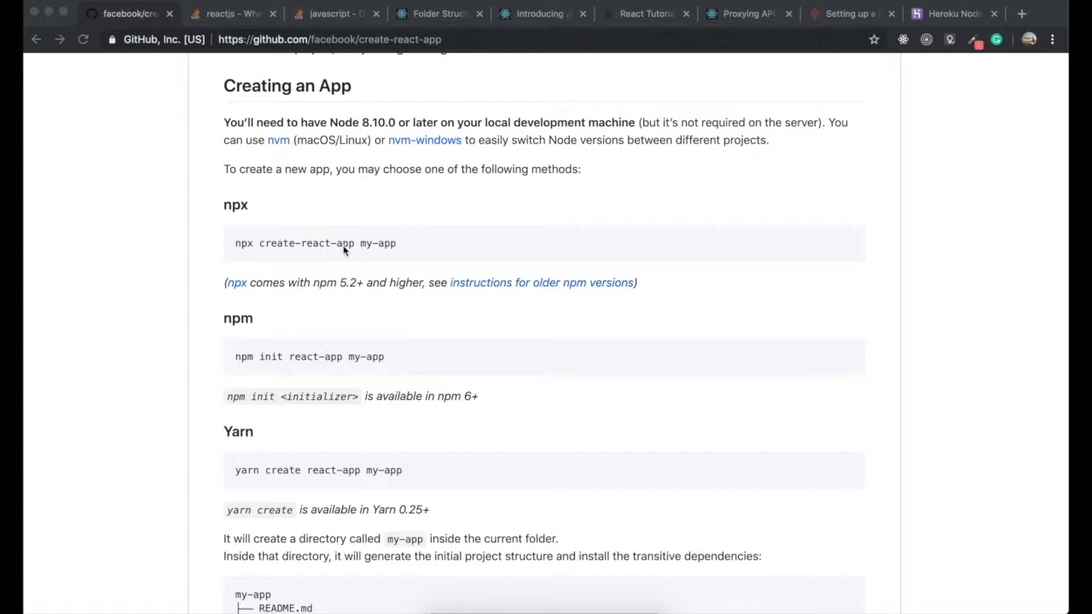
mouse_move(272, 233)
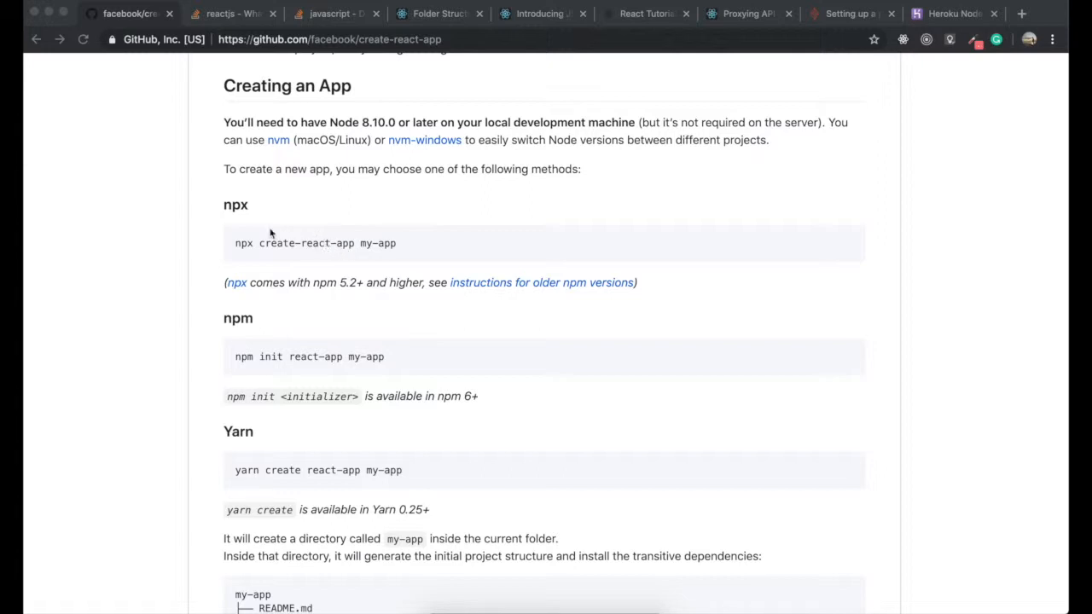
mouse_move(239, 318)
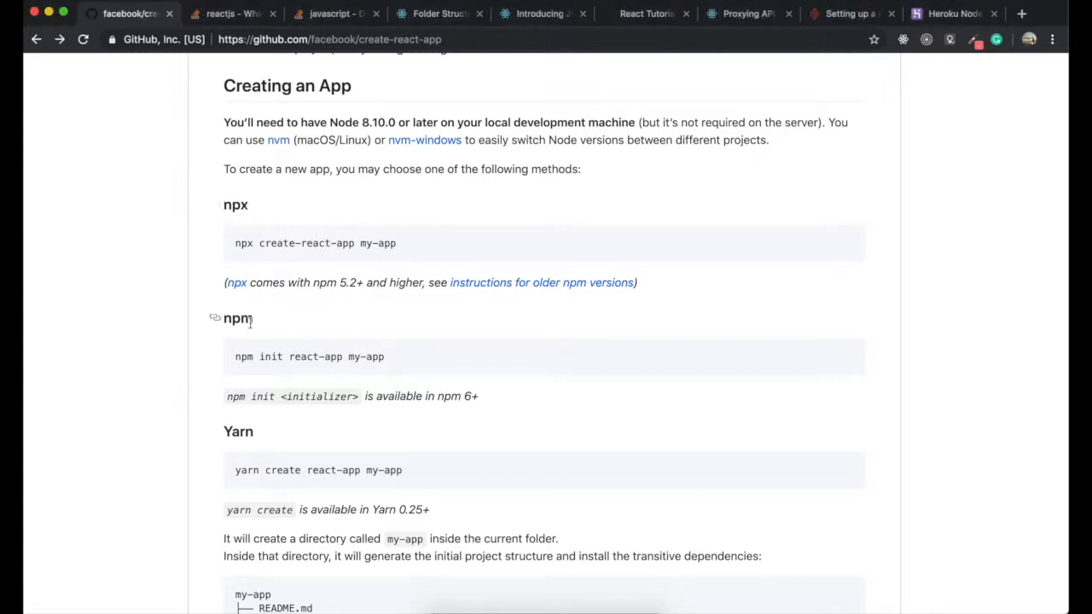
mouse_move(230, 205)
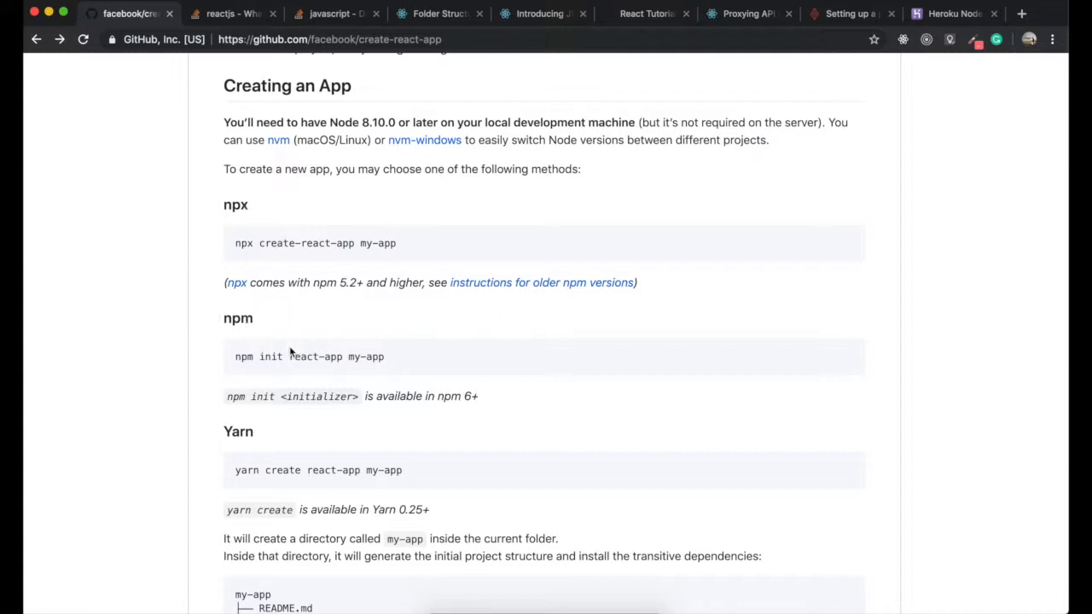
mouse_move(288, 305)
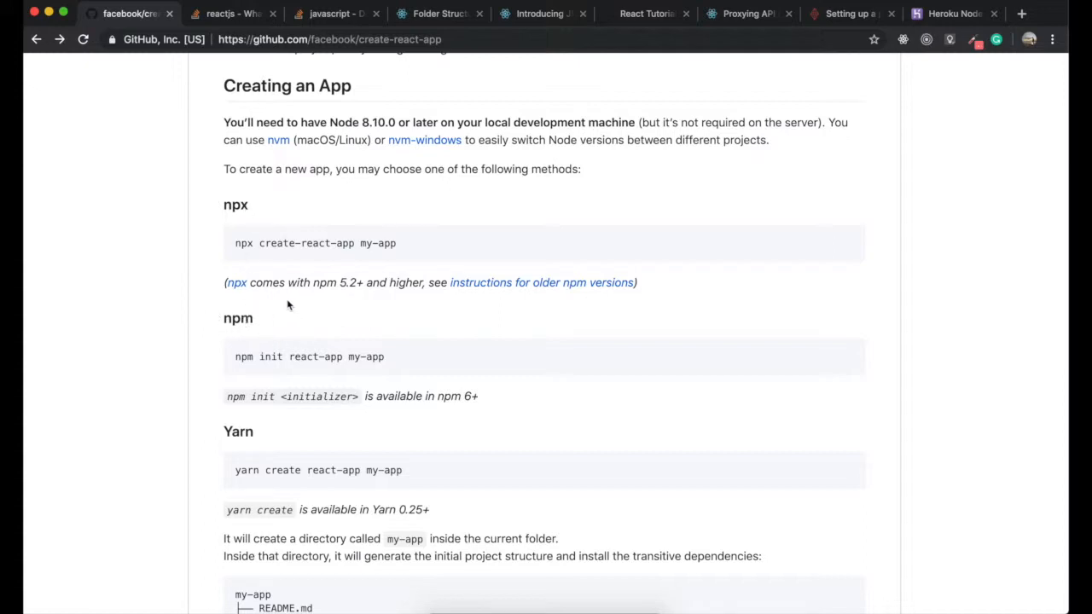
mouse_move(273, 335)
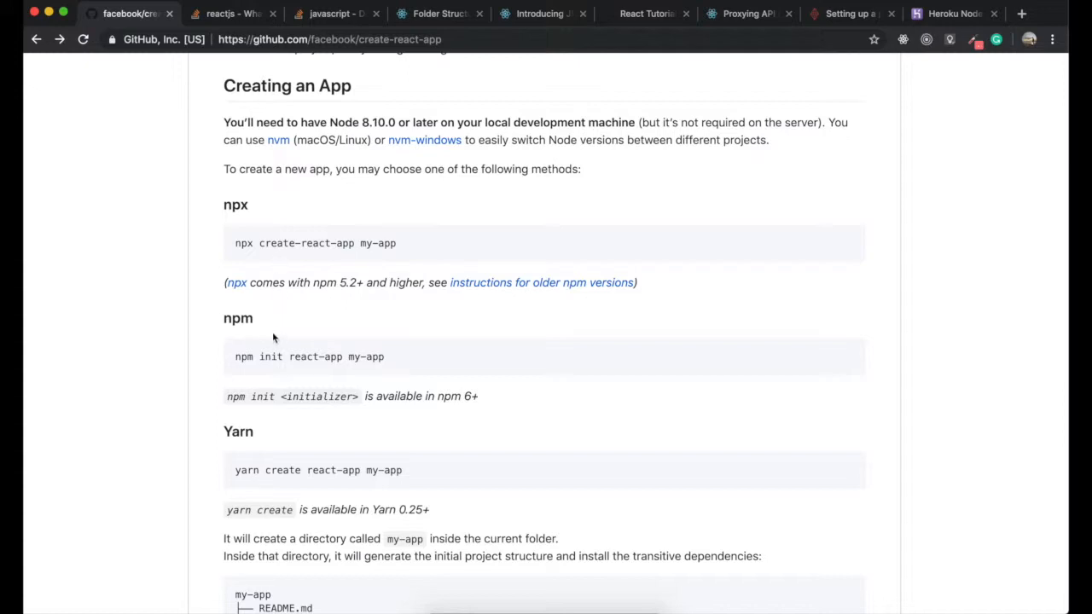
mouse_move(237, 248)
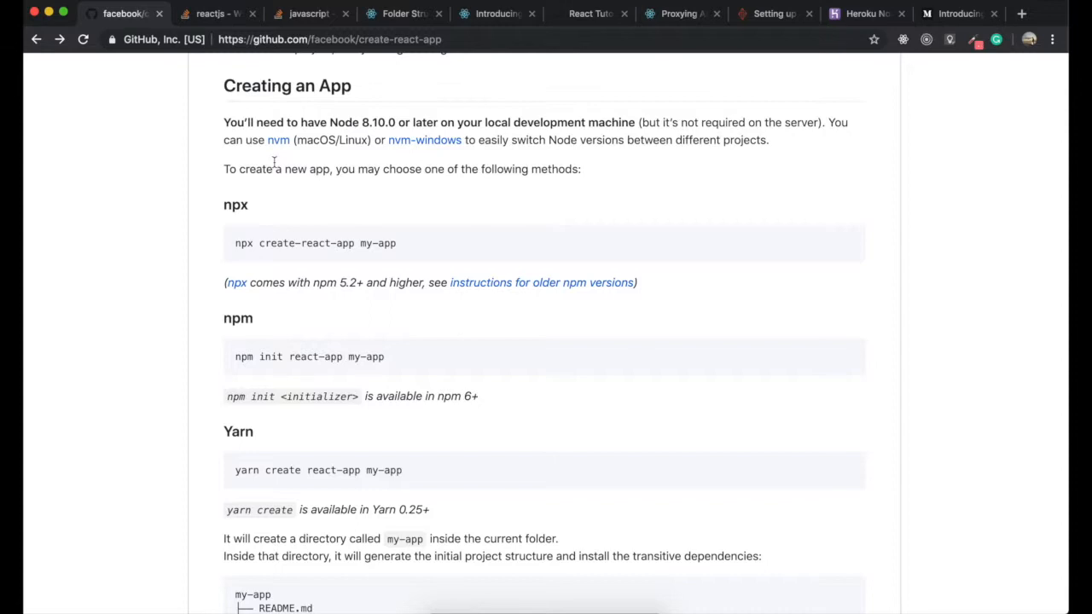
mouse_move(248, 205)
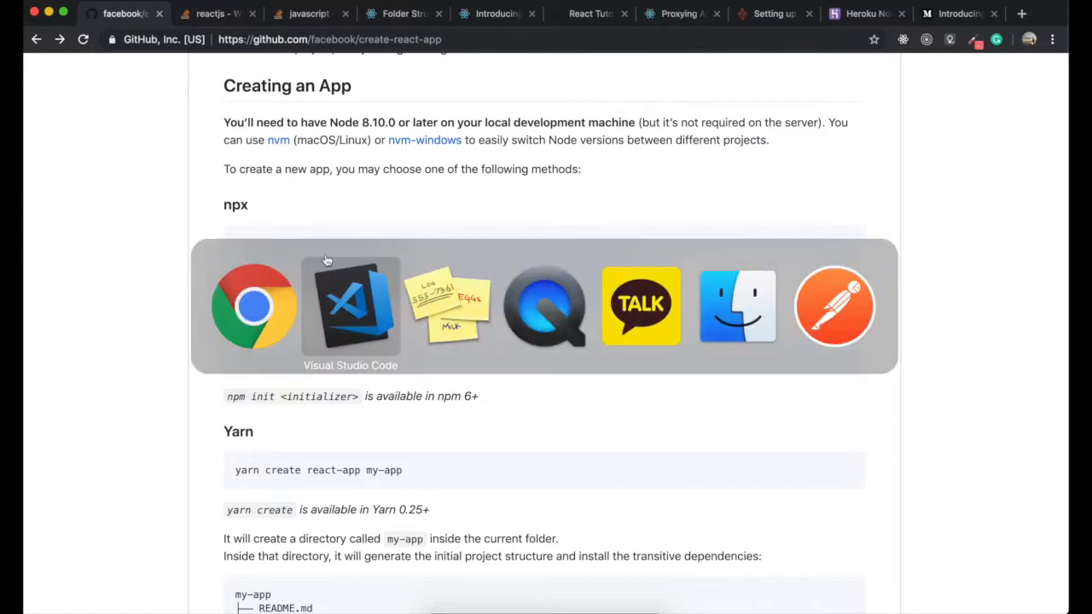
Return to the react-blog project in VS Code and cd into the client folder
left_click(349, 305)
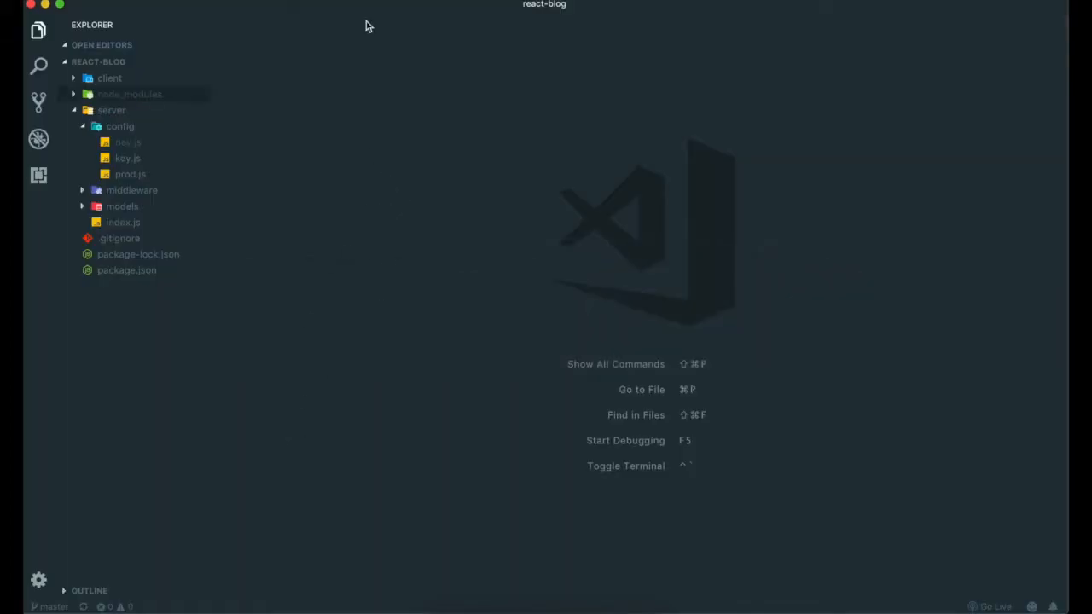
mouse_move(340, 82)
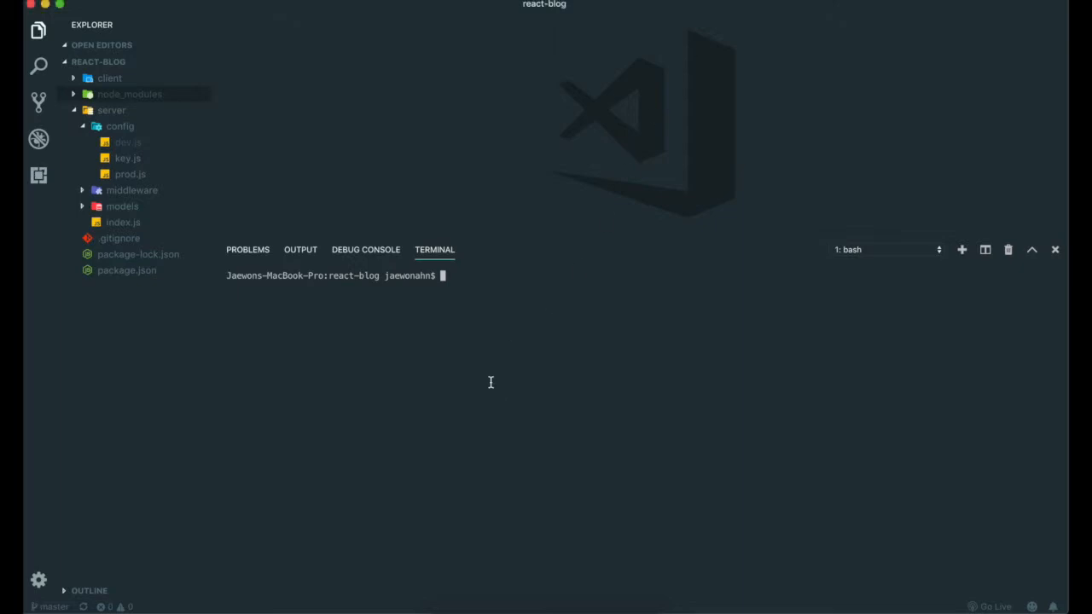
type("cd client")
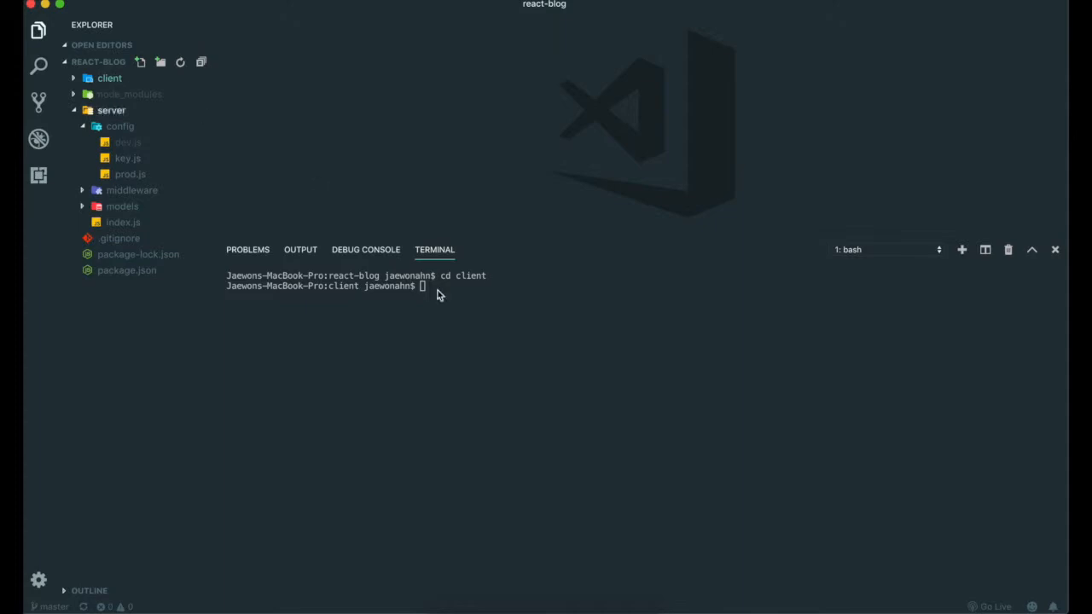
Run npx create-react-app . in the client folder until it reports Success
left_click(109, 78)
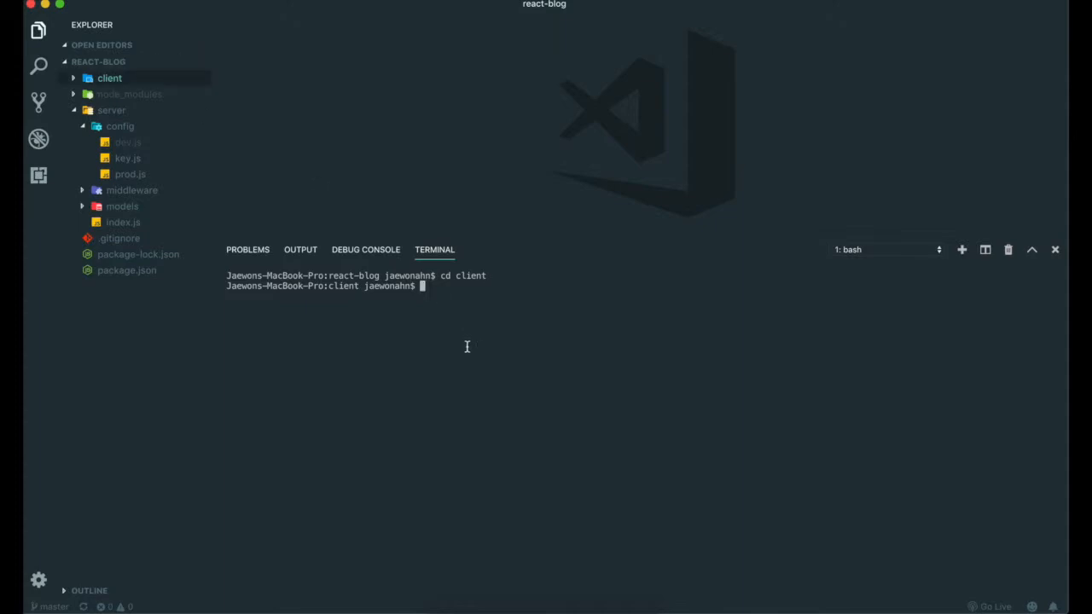
type("npx creat")
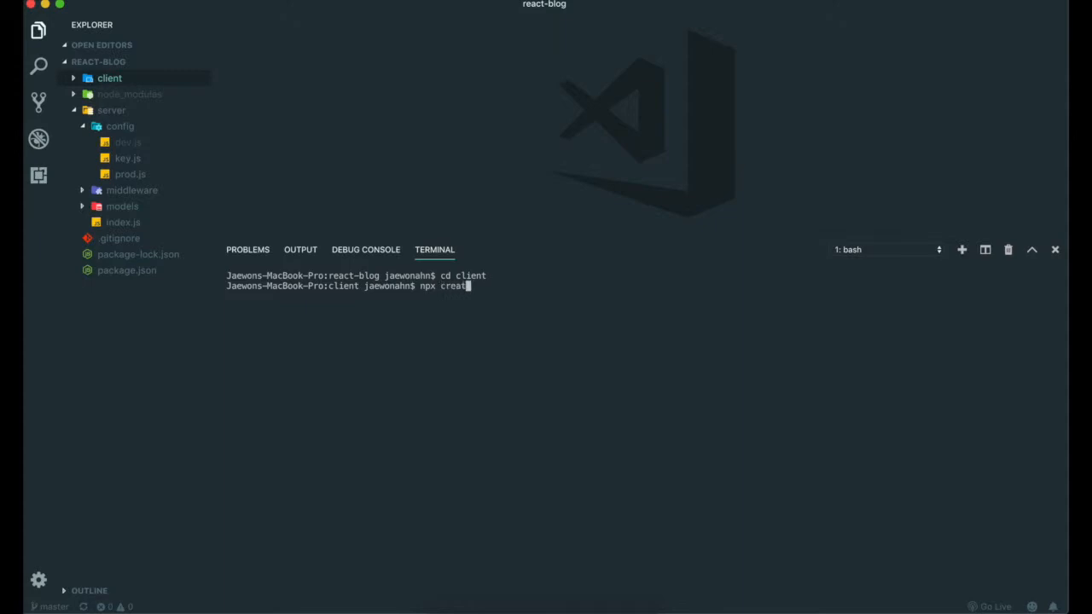
type("e-react")
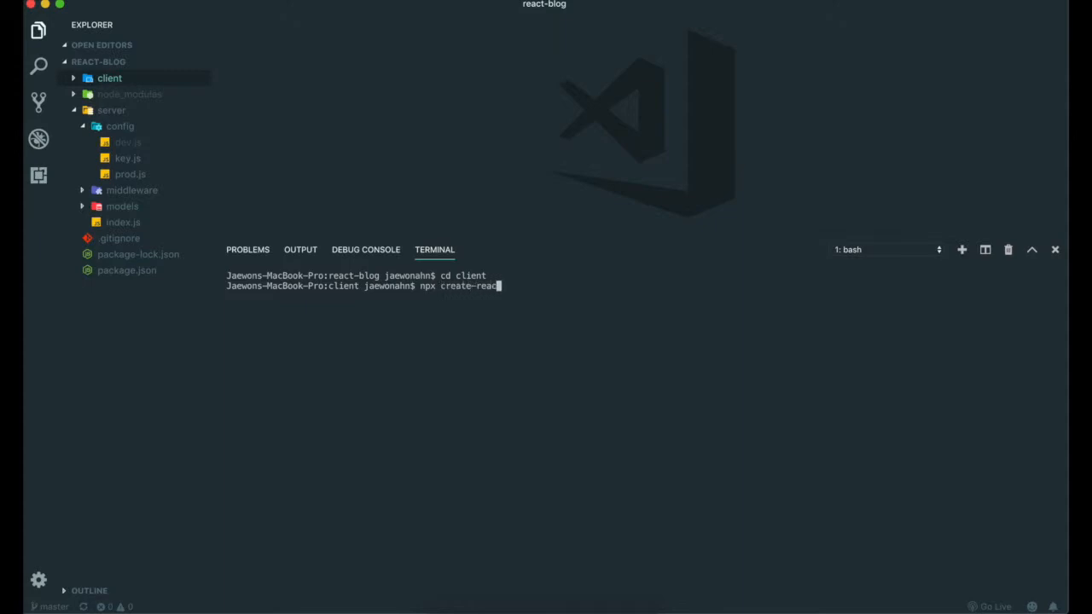
type("-app")
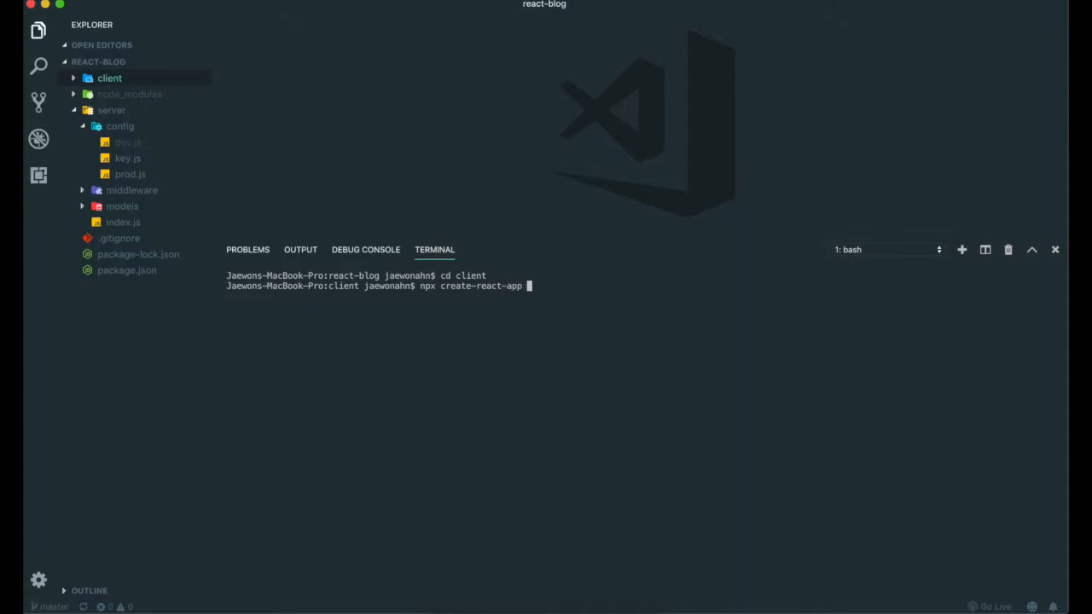
type(".")
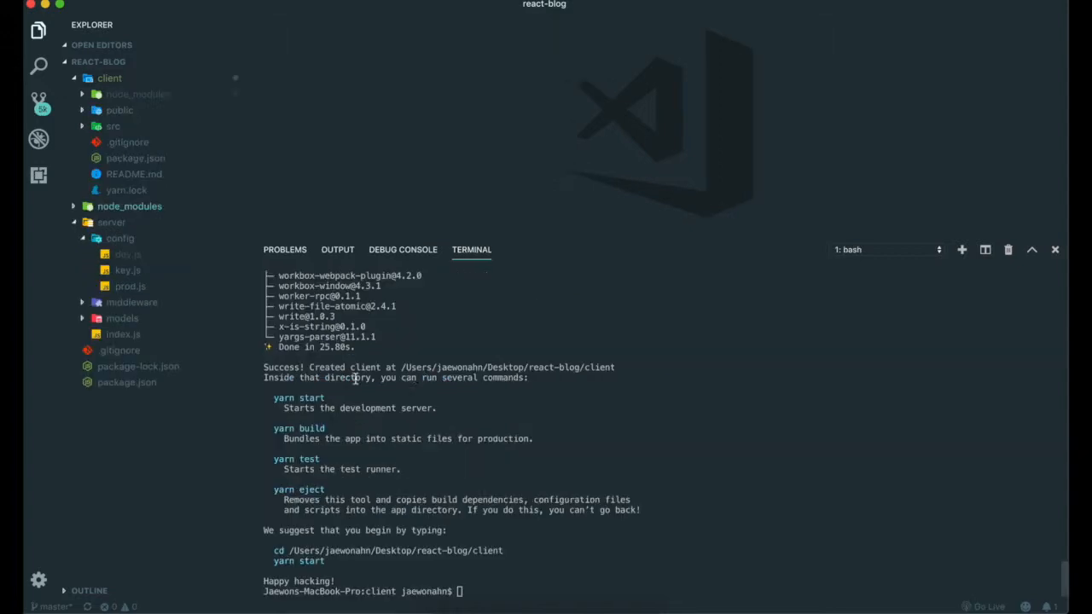
Expand the client's public and src folders in the Explorer and close the terminal
left_click(130, 205)
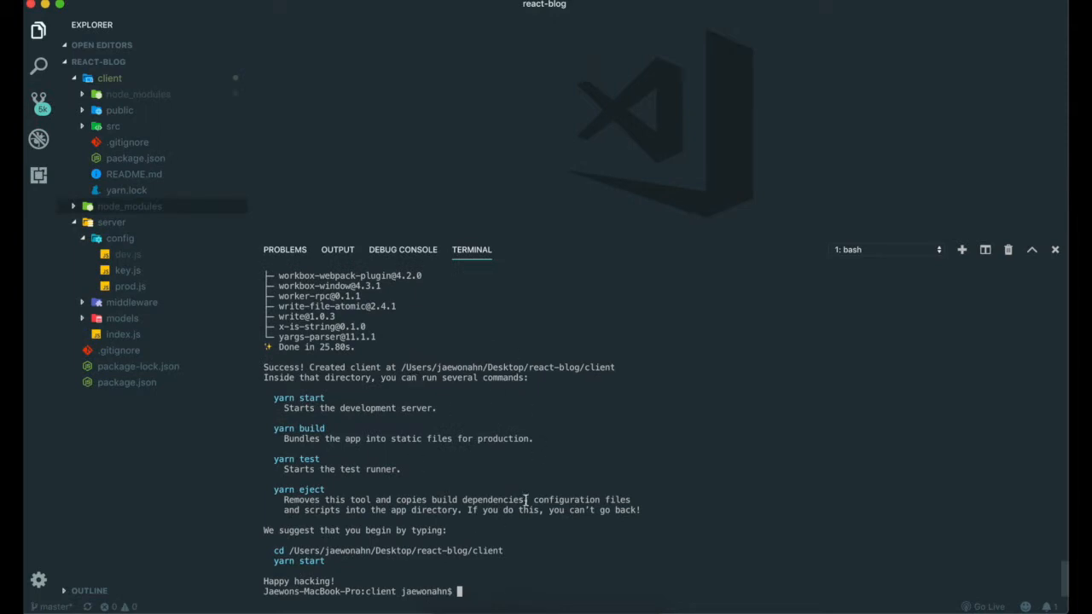
mouse_move(488, 516)
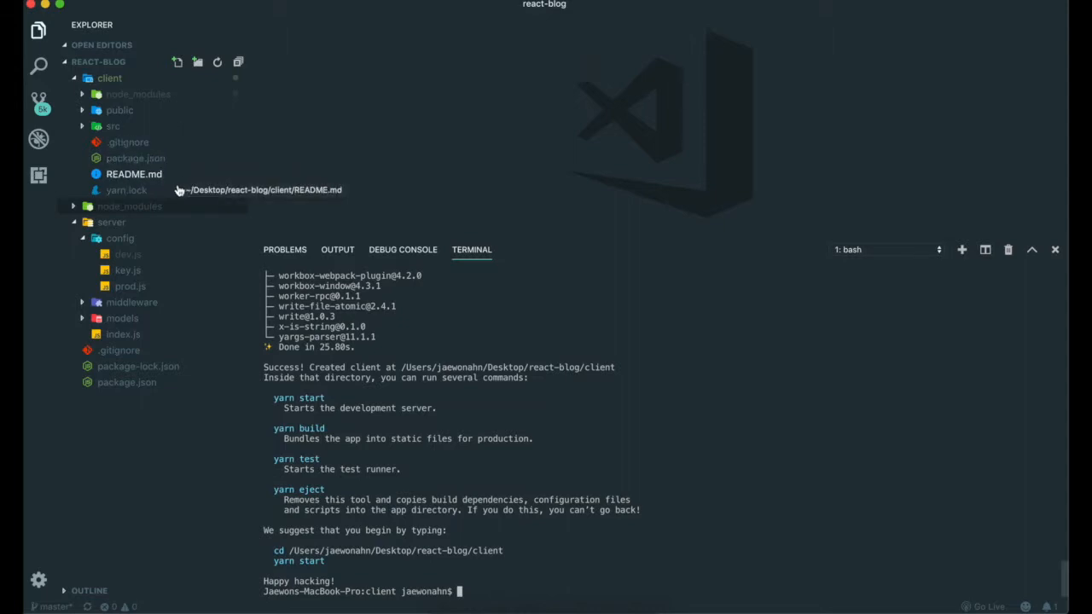
left_click(120, 109)
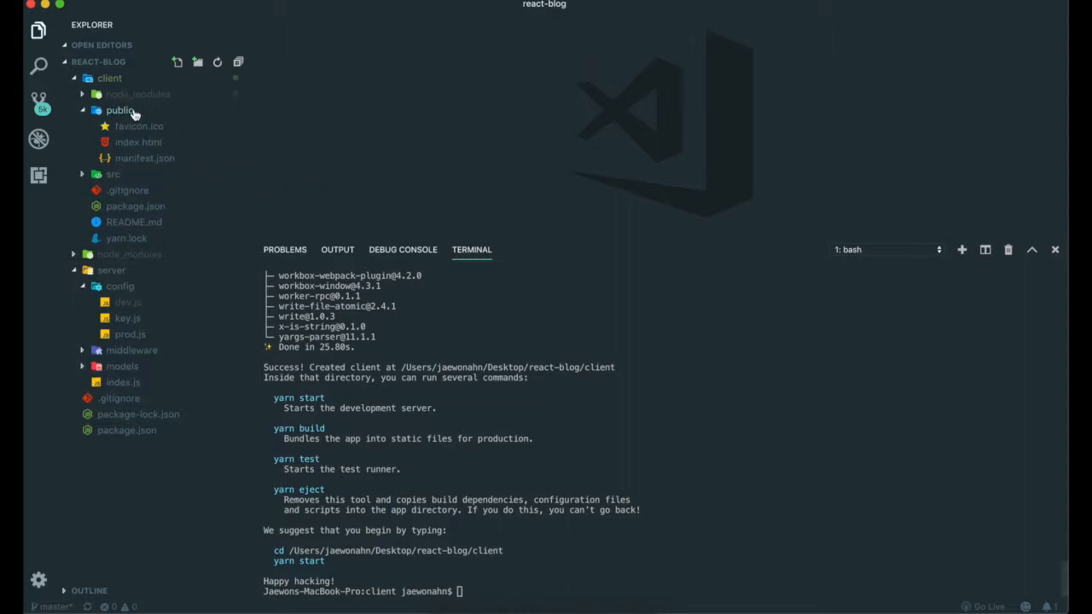
left_click(113, 174)
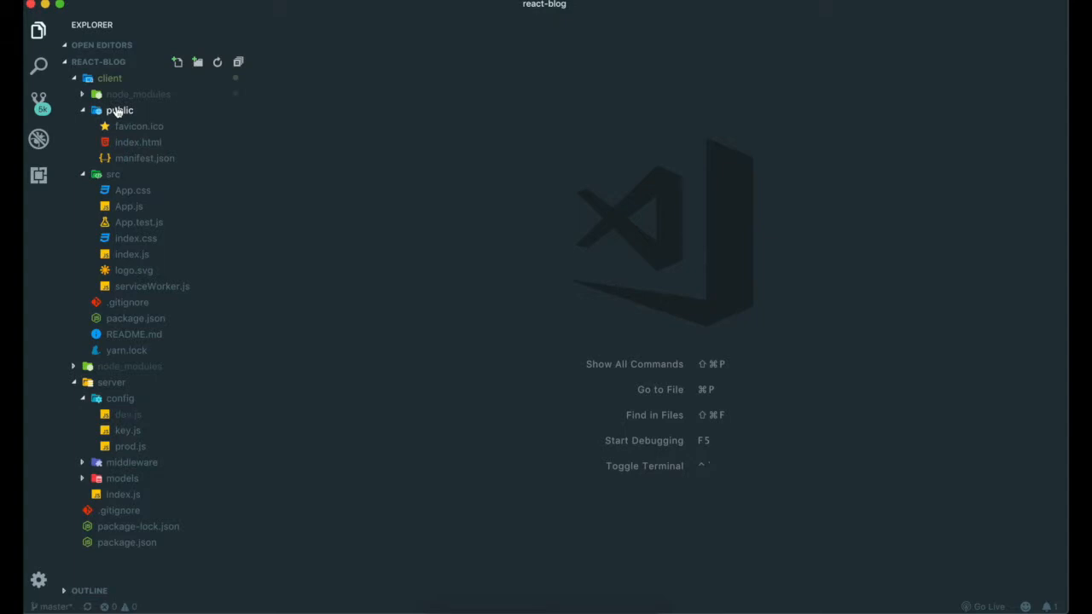
Open client/public/index.html to show the root div in its body
left_click(138, 142)
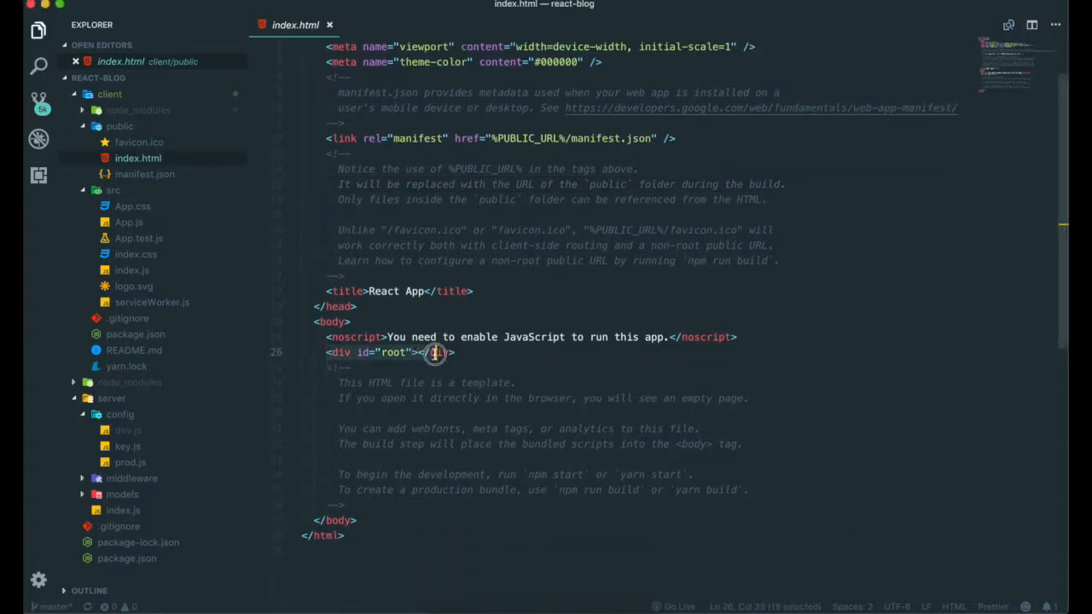
mouse_move(436, 352)
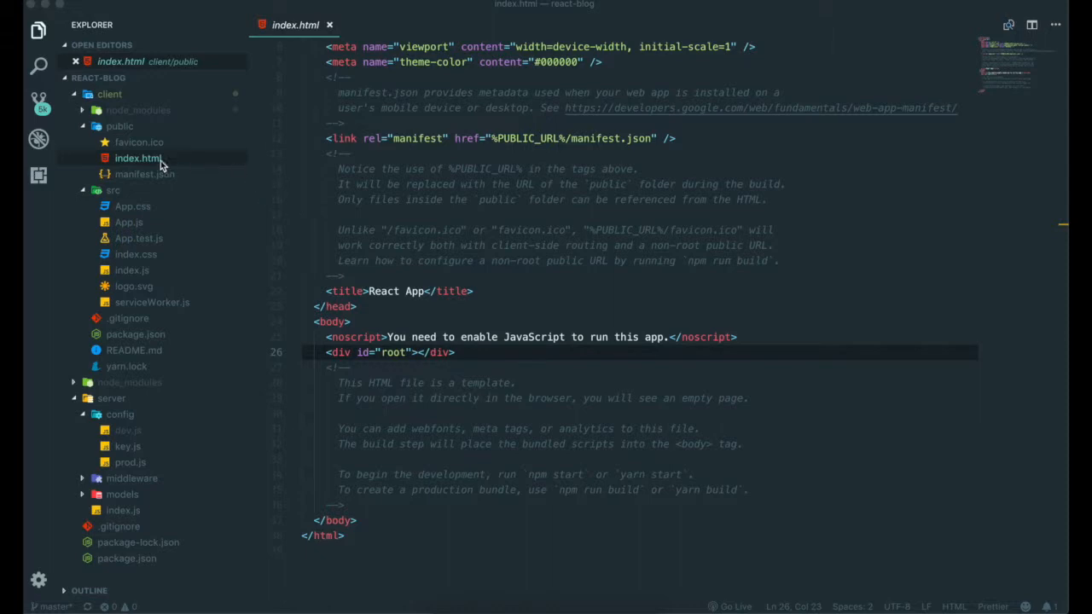
mouse_move(139, 162)
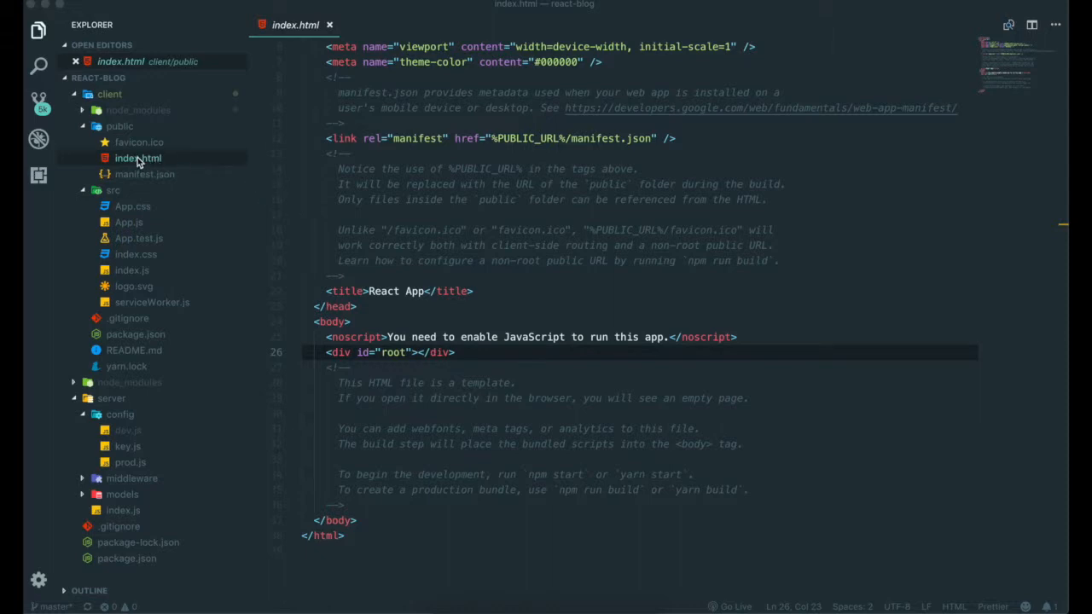
mouse_move(137, 222)
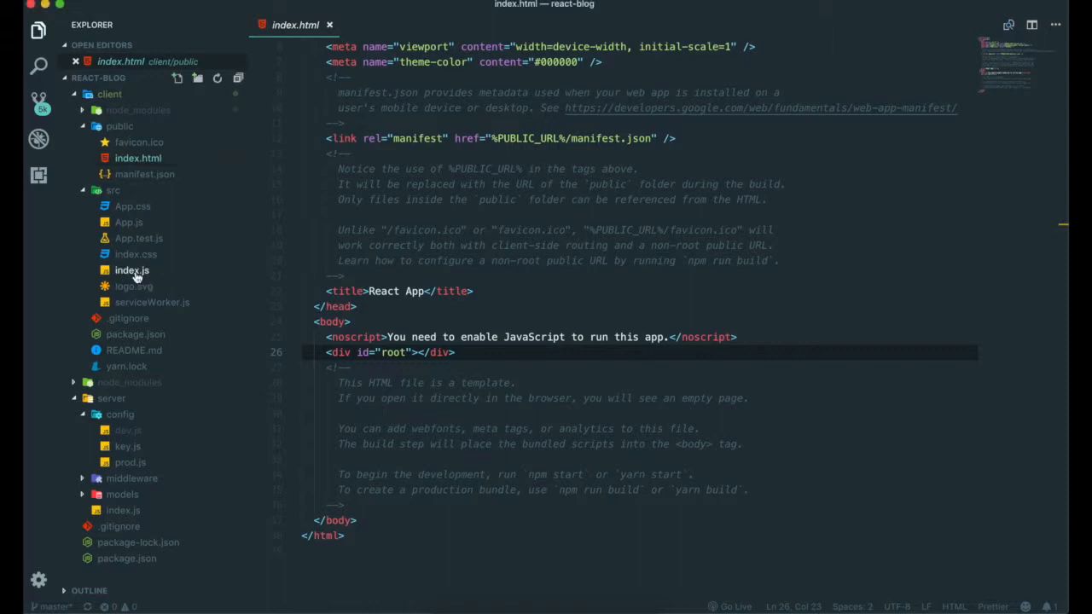
Open client/src/index.js, where ReactDOM renders App into the root element
left_click(131, 269)
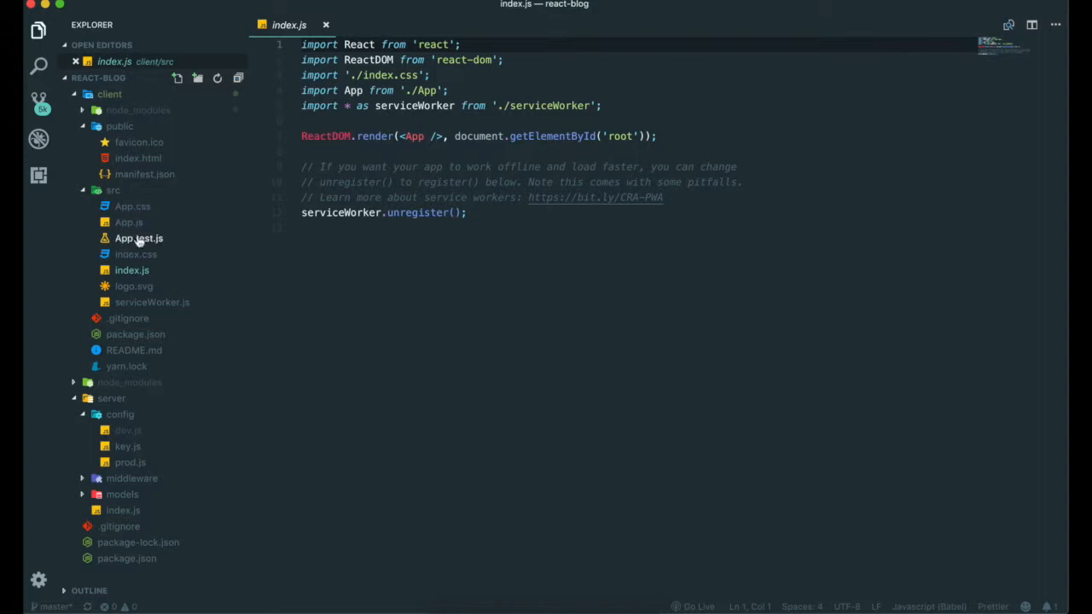
mouse_move(131, 270)
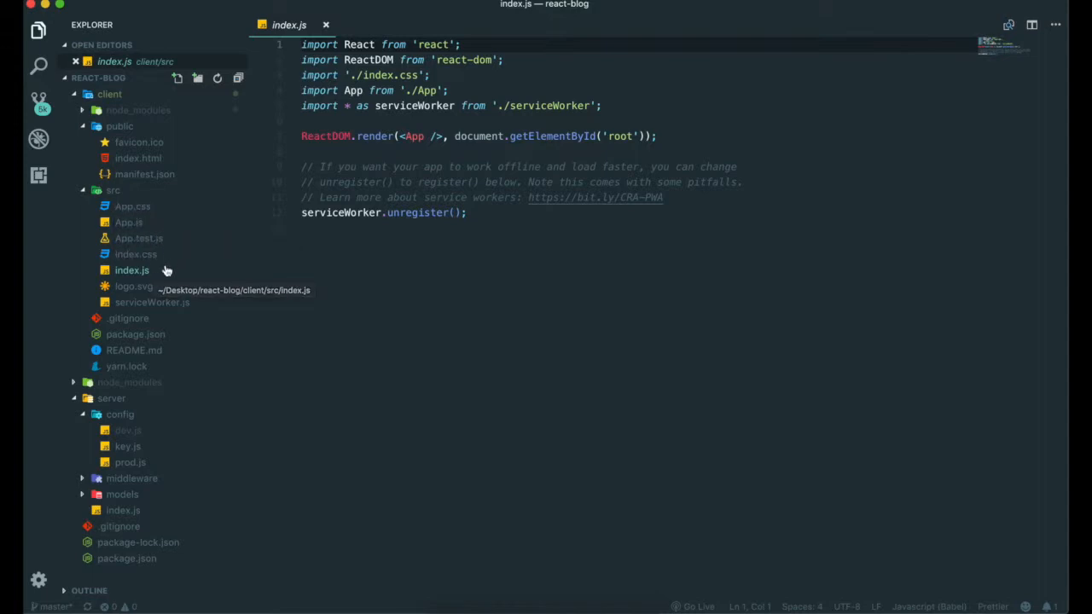
mouse_move(128, 222)
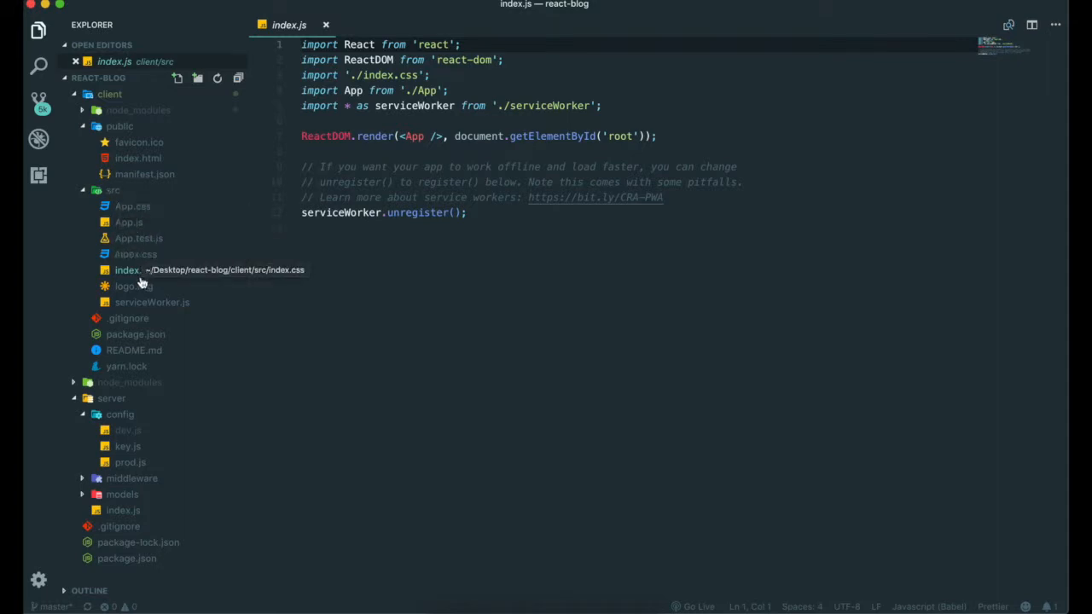
mouse_move(132, 271)
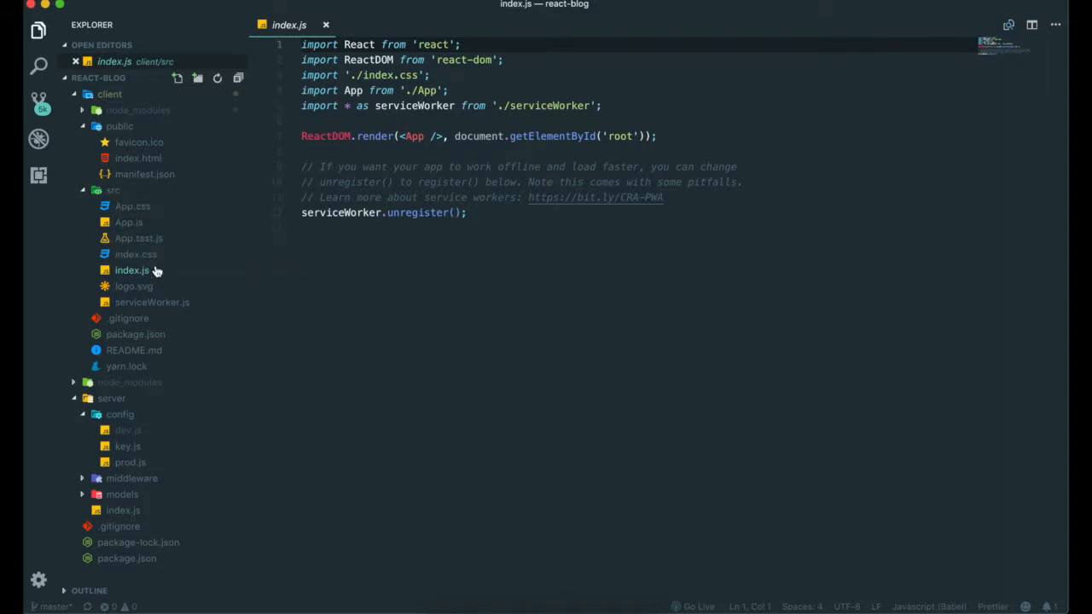
mouse_move(112, 191)
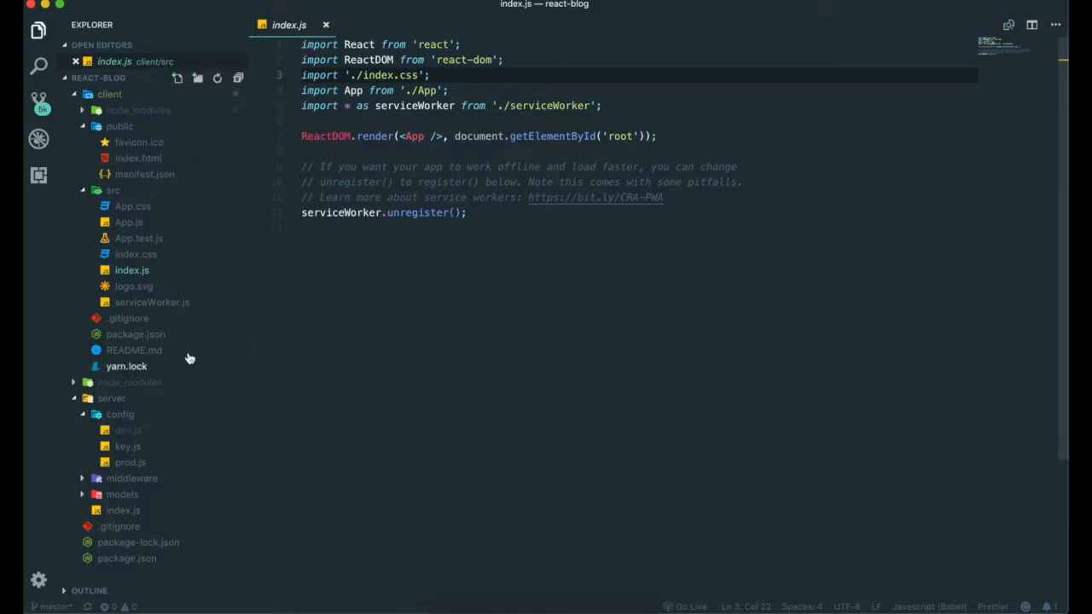
mouse_move(339, 327)
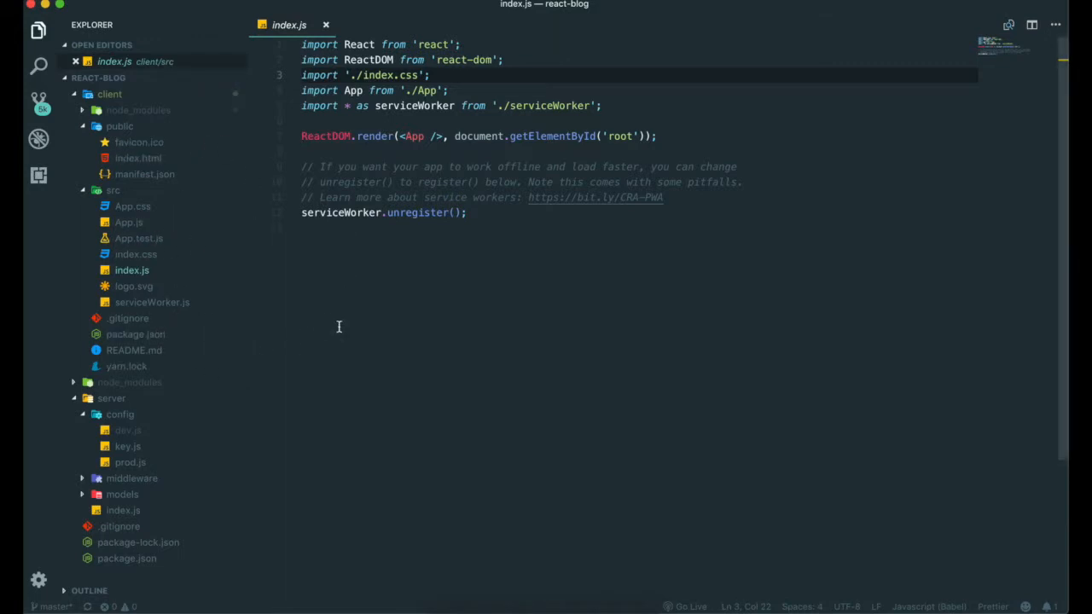
mouse_move(216, 252)
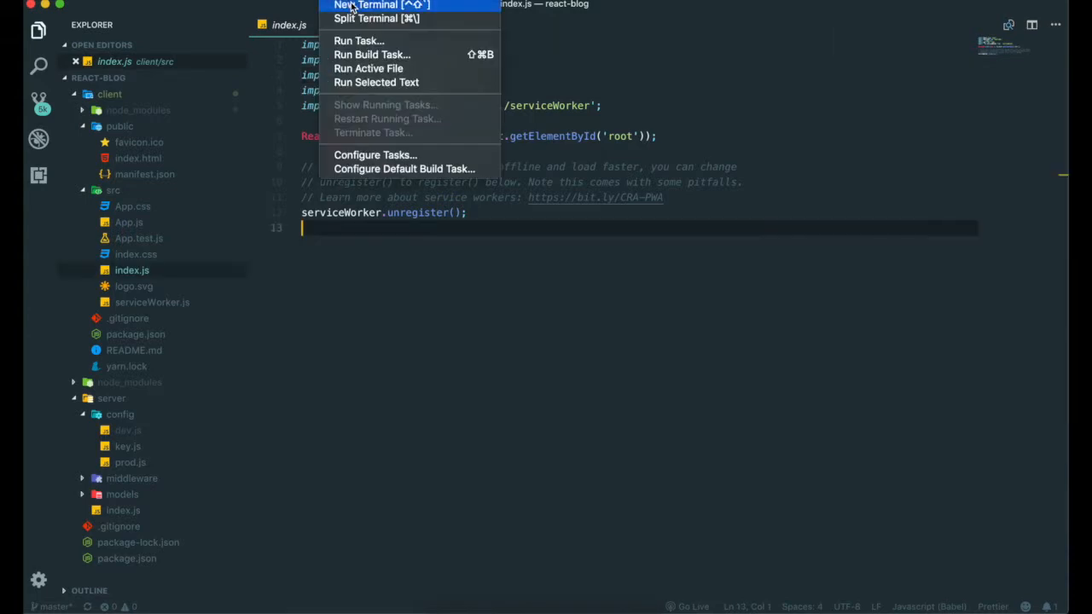
Start a new terminal, check package.json's start script, and run npm run start
left_click(382, 6)
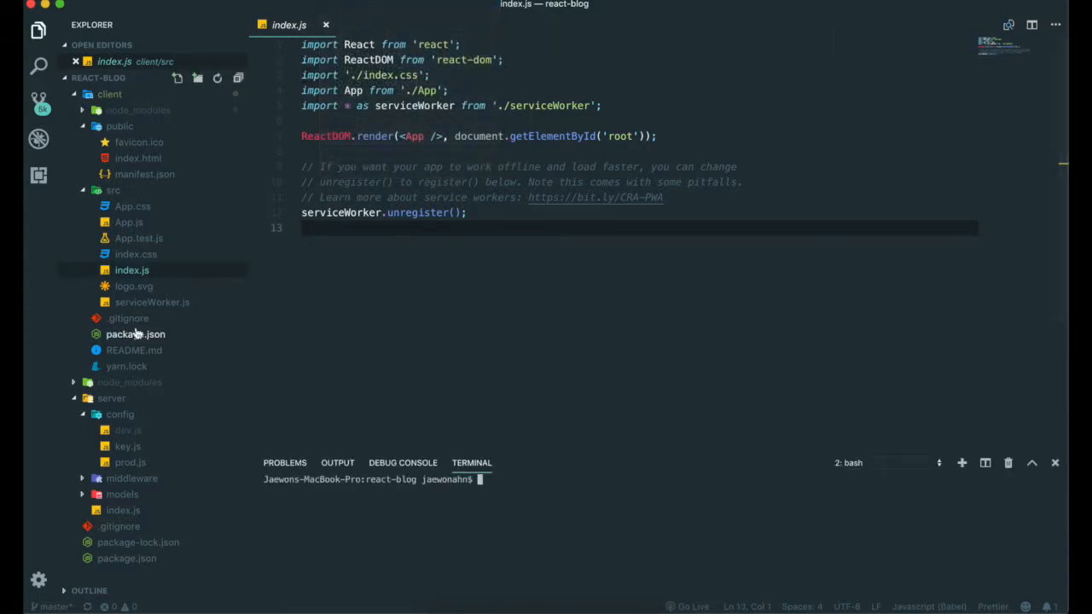
left_click(135, 334)
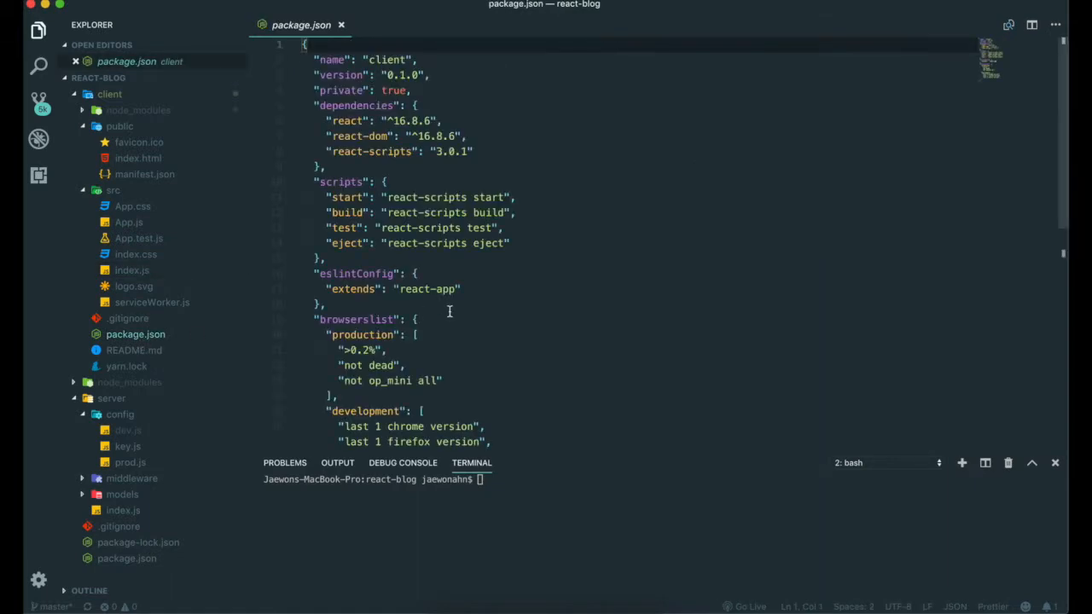
double_click(347, 197)
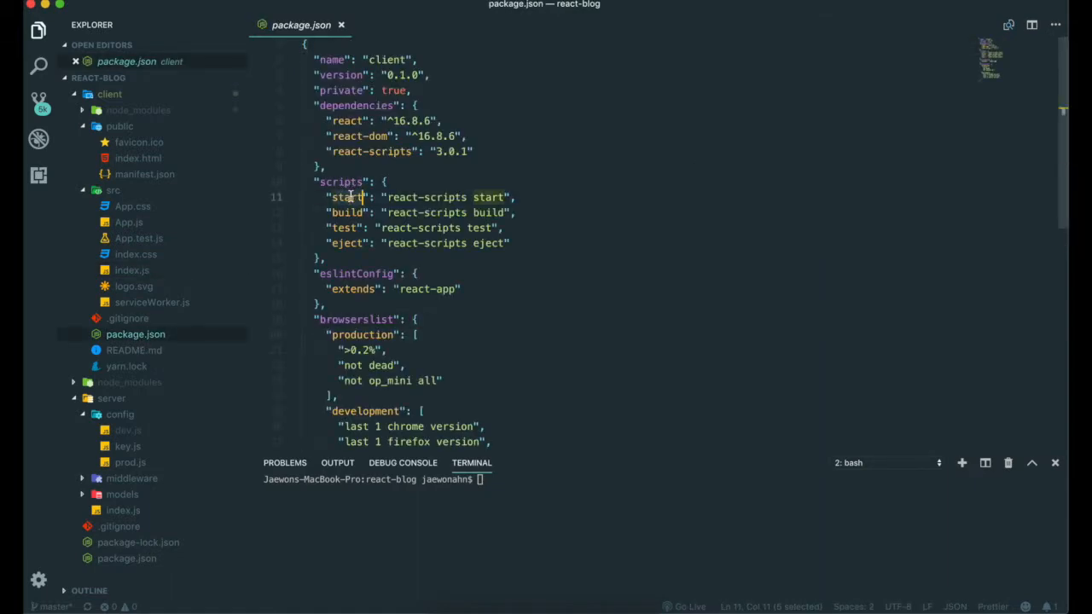
type("npm")
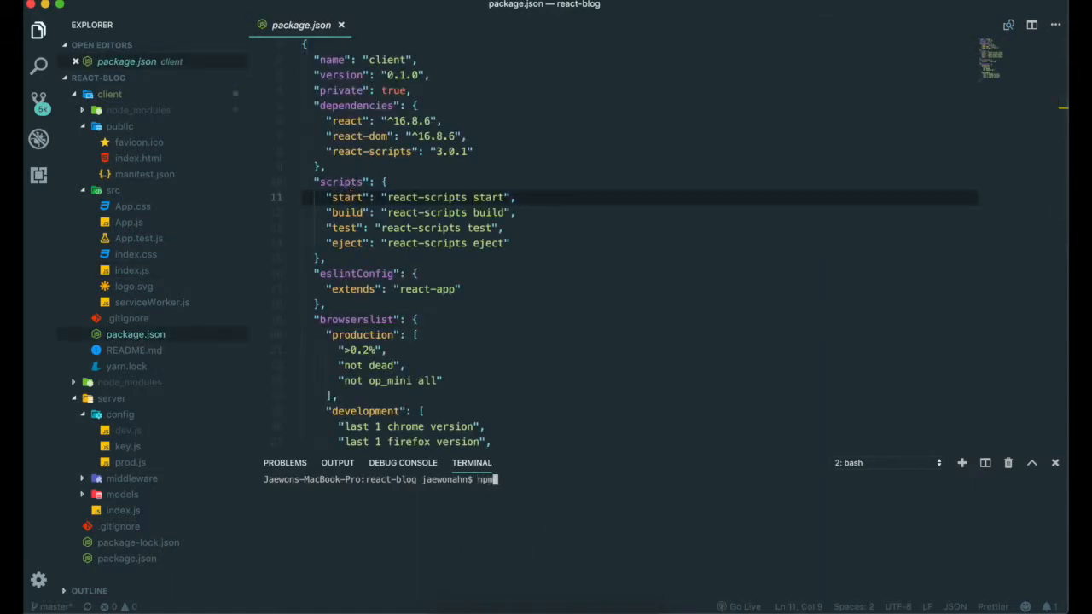
type("run start")
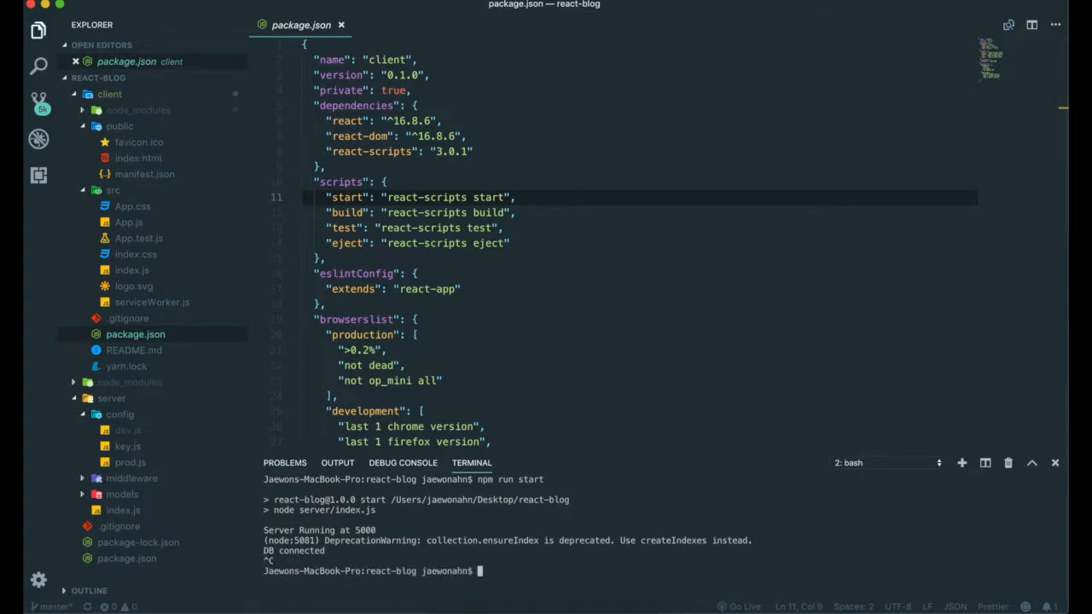
Move the terminal into the client folder and begin npm run start there
type("cd clu")
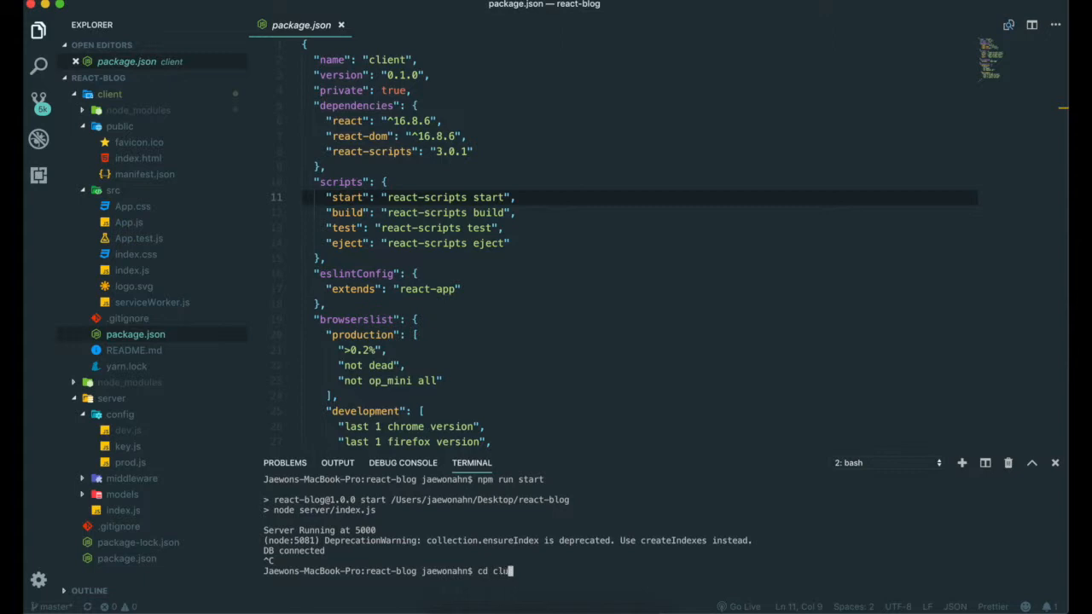
key("Enter")
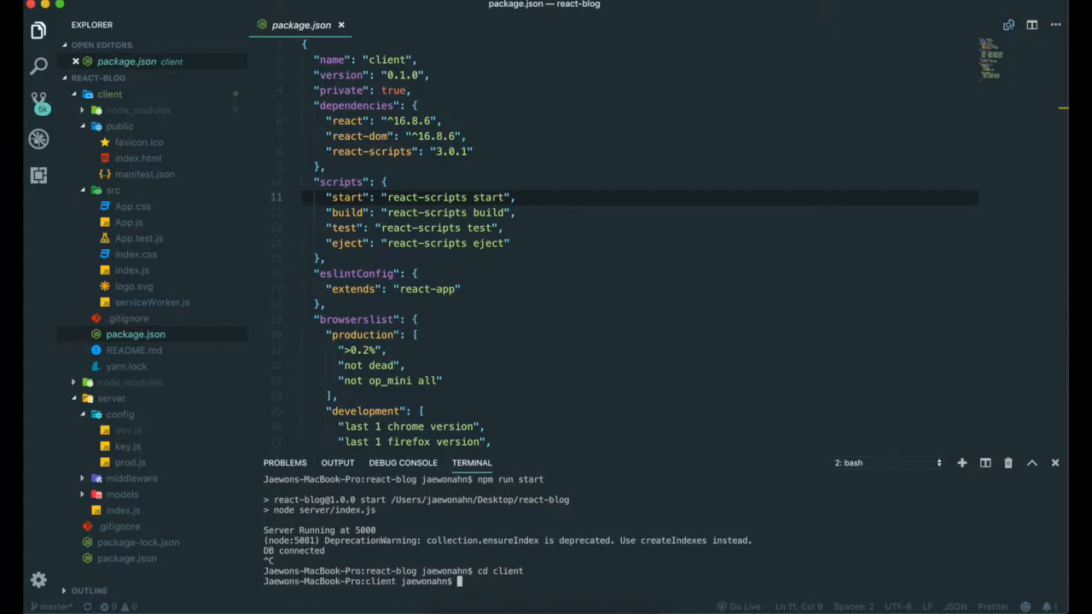
mouse_move(349, 196)
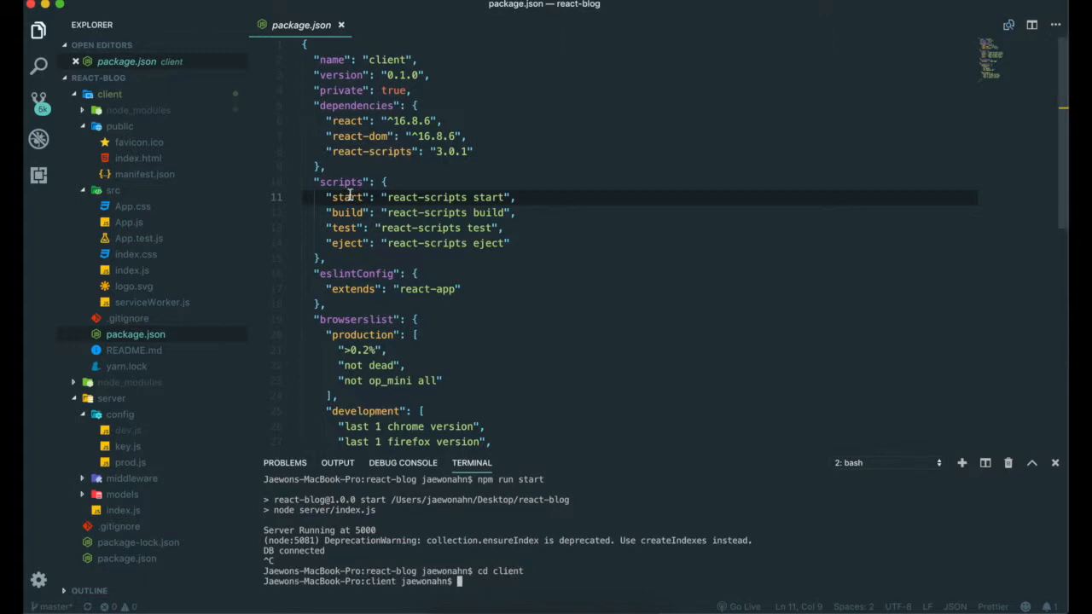
type("npm run")
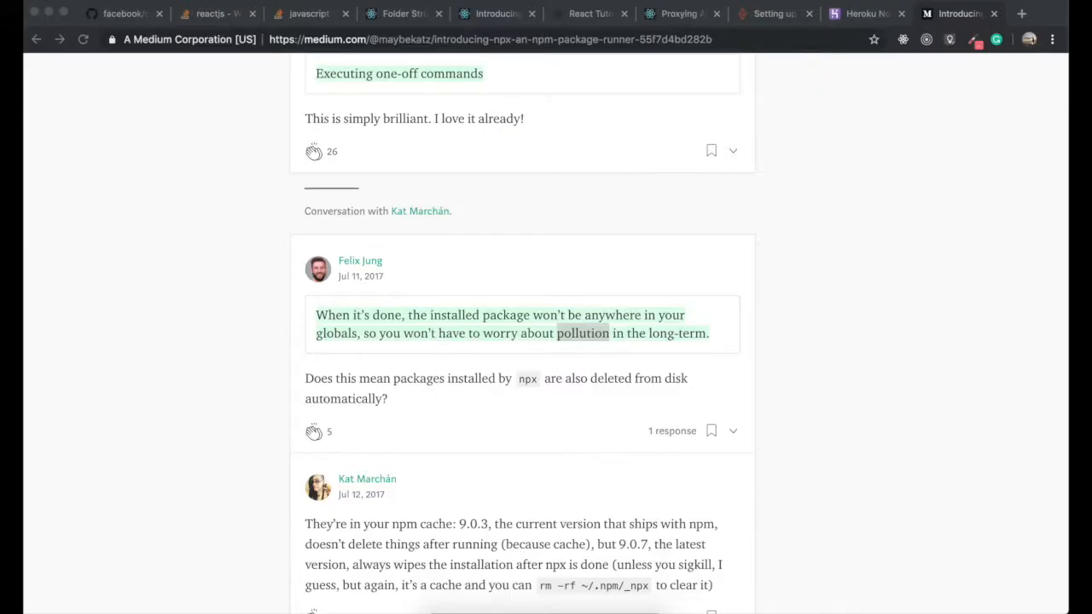
Switch to the Medium 'Introducing npx' article in Chrome while the client compiles
left_click(373, 14)
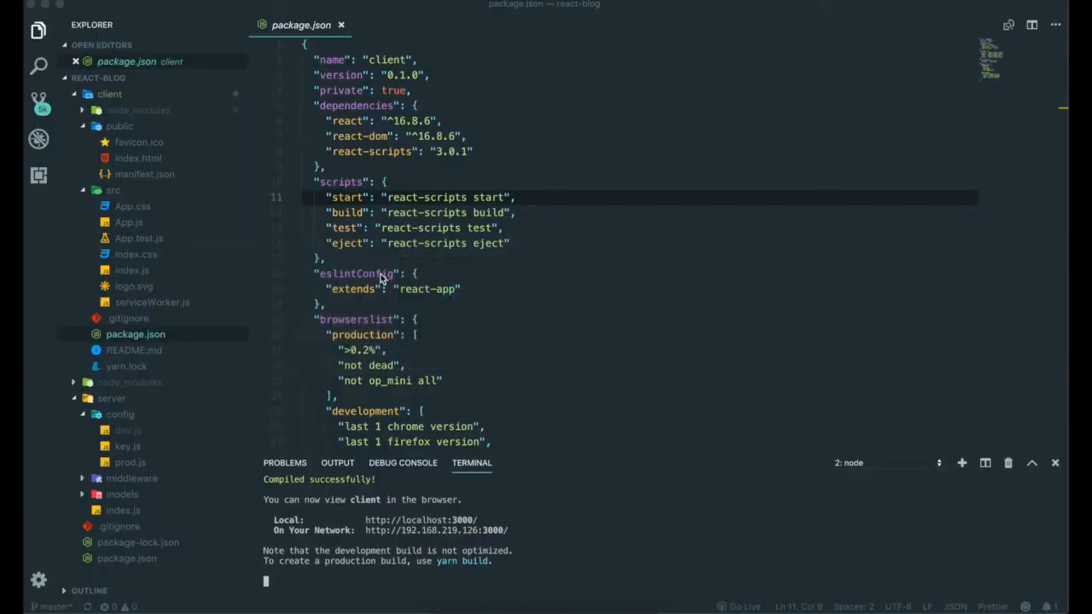
Open src/App.js, then view the React starter app at localhost:3000 in Chrome
left_click(128, 222)
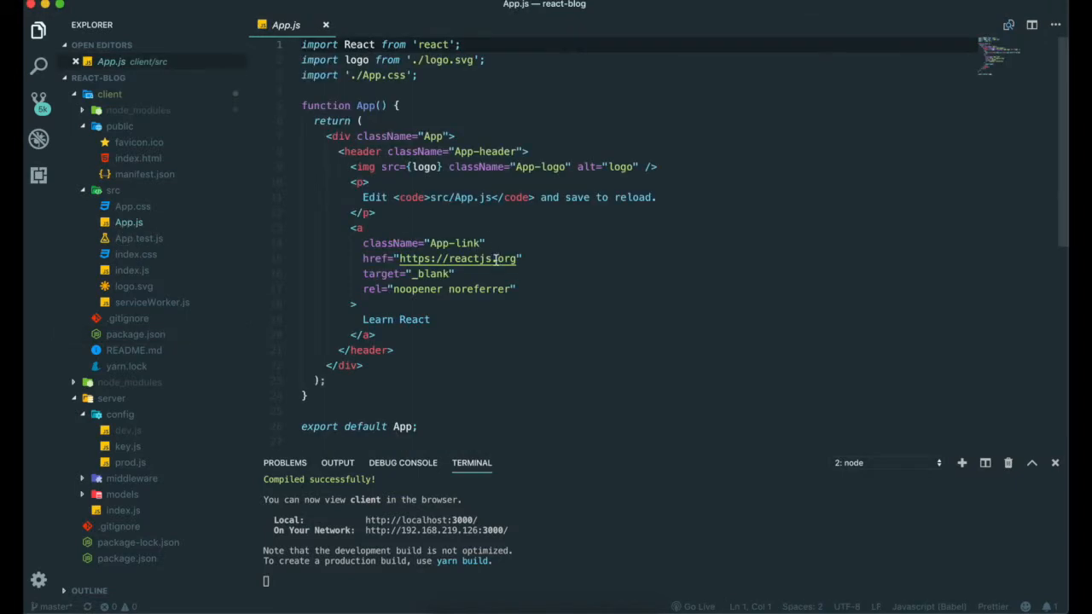
scroll("down", 3)
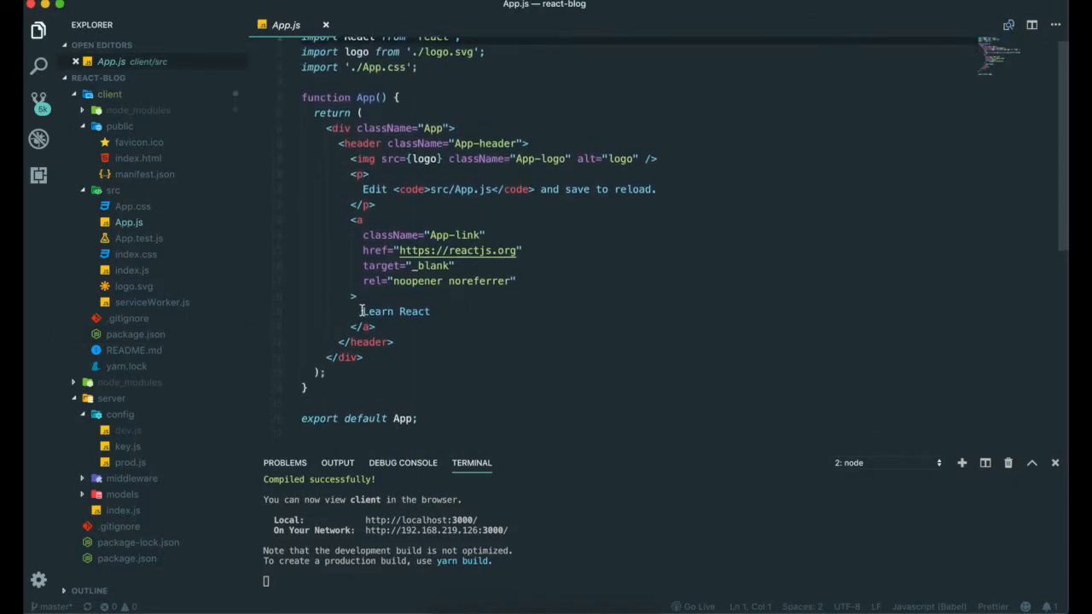
left_click(370, 14)
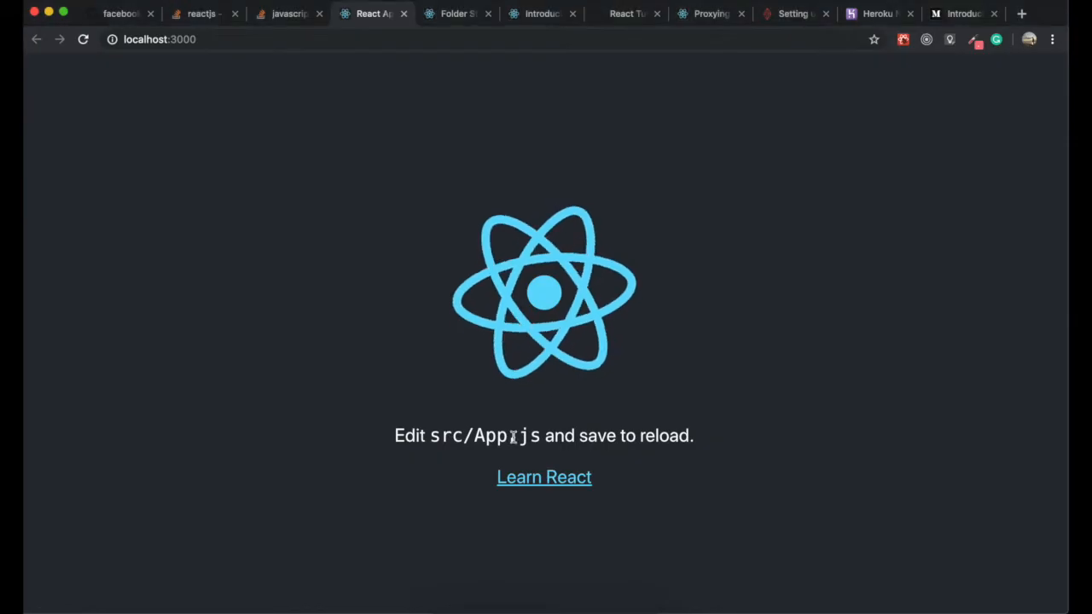
left_click_drag(395, 436, 694, 435)
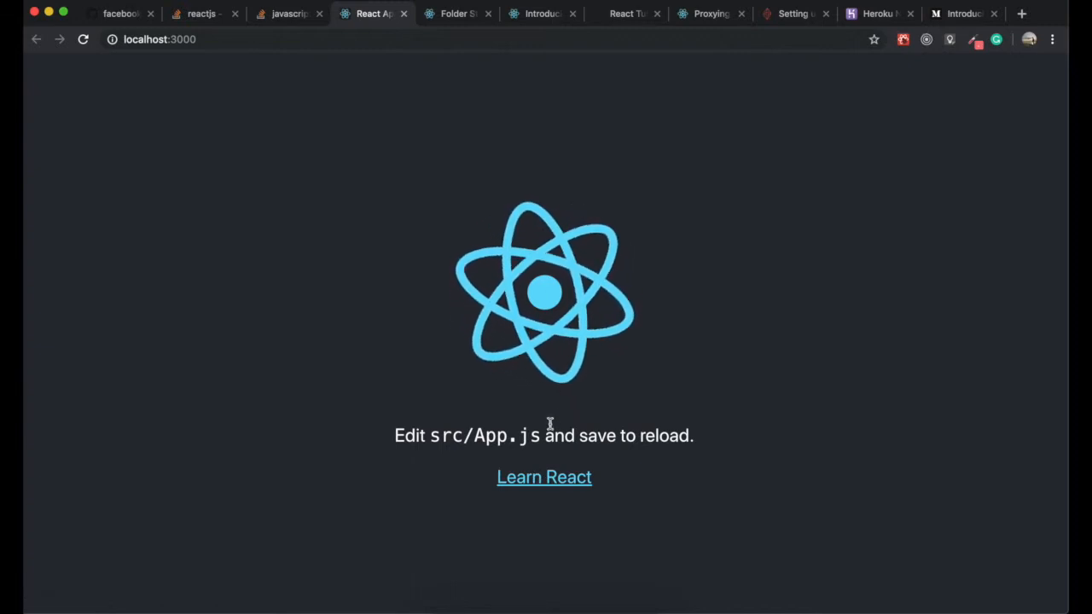
mouse_move(572, 416)
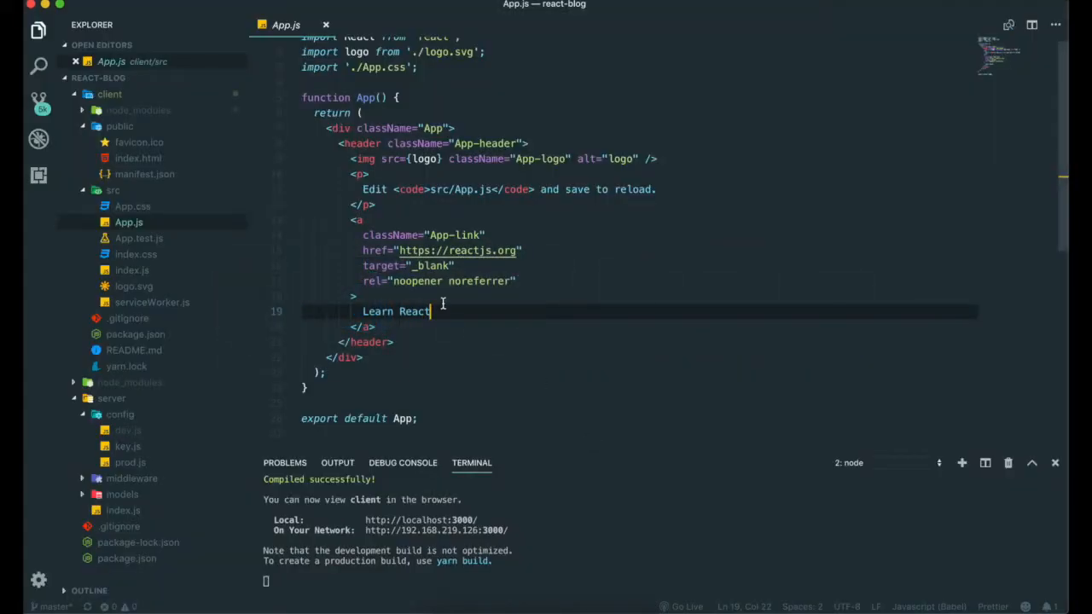
mouse_move(434, 331)
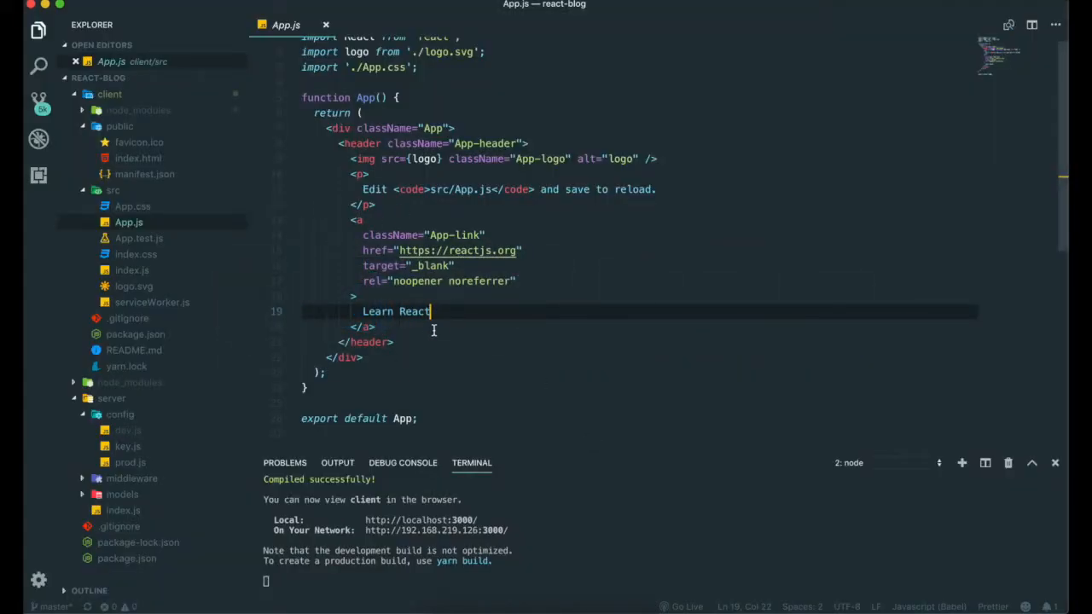
mouse_move(506, 297)
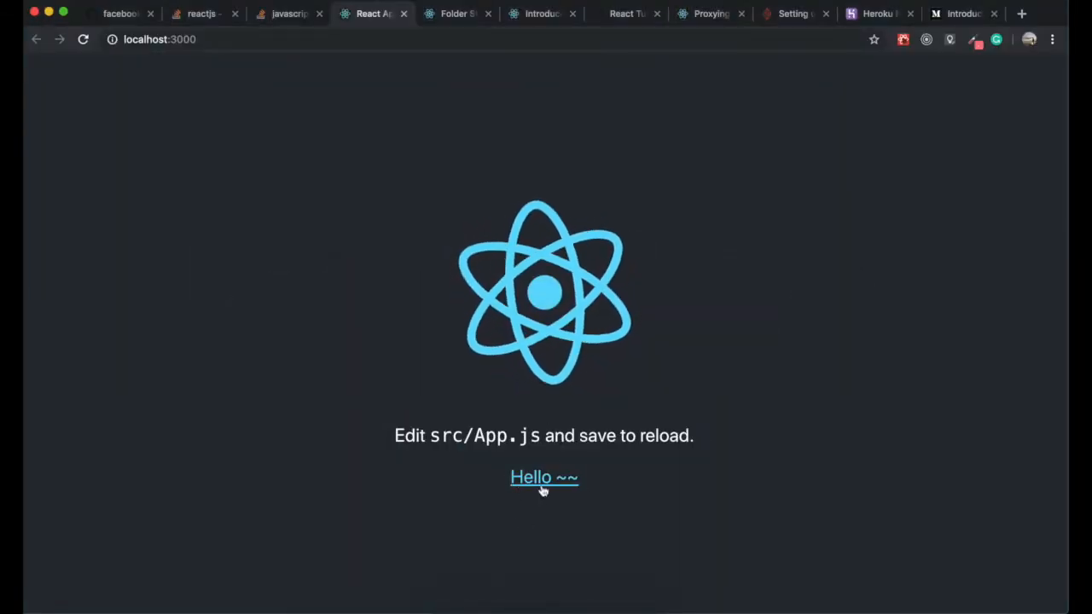
Reload localhost:3000 in Chrome twice to confirm the link reads 'Hello ~~'
left_click(83, 39)
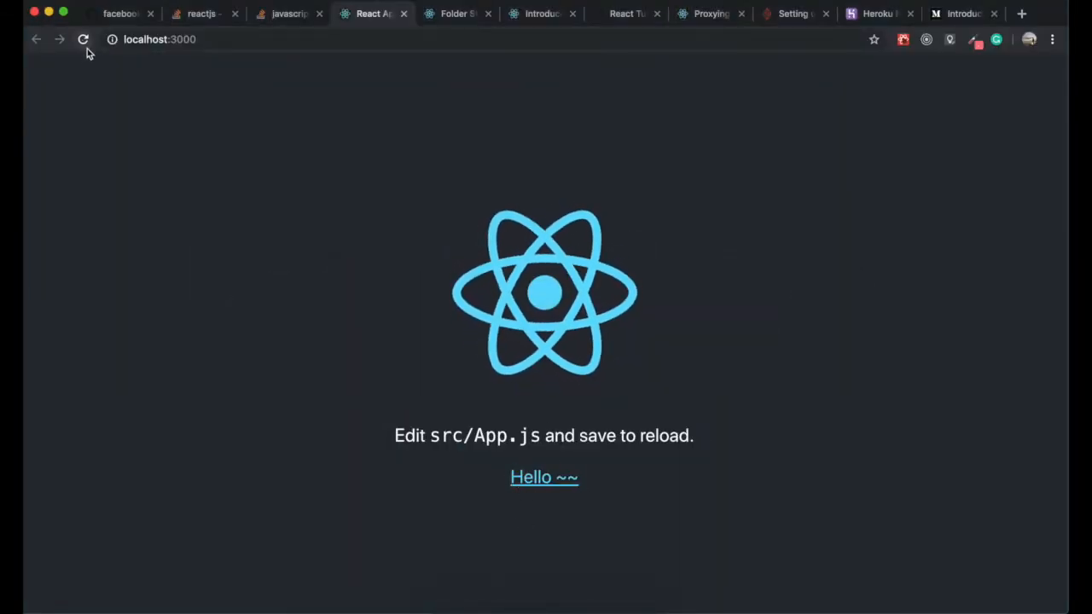
left_click(83, 39)
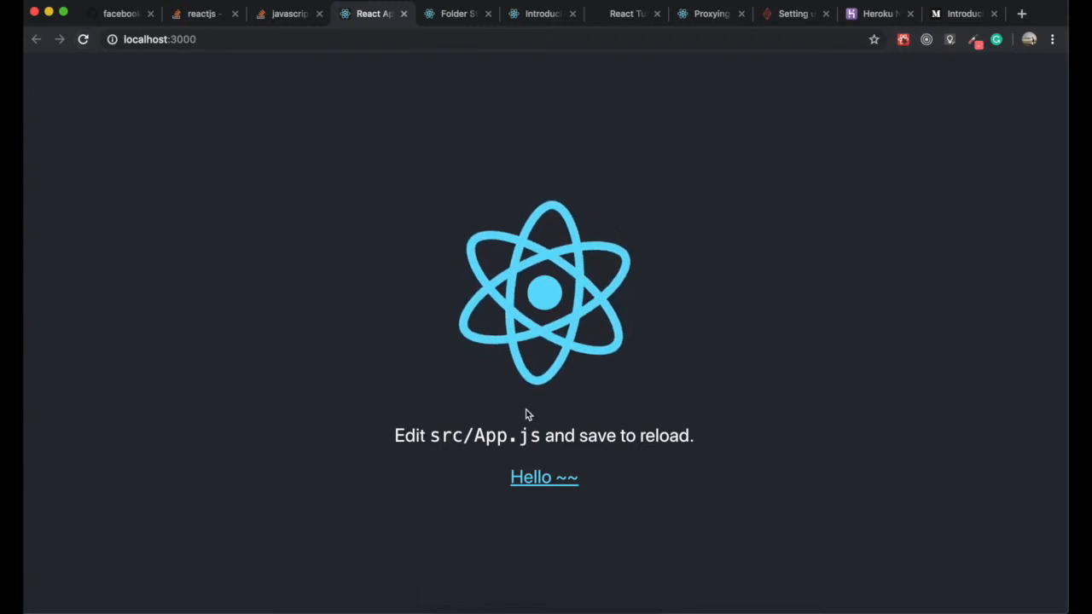
mouse_move(603, 512)
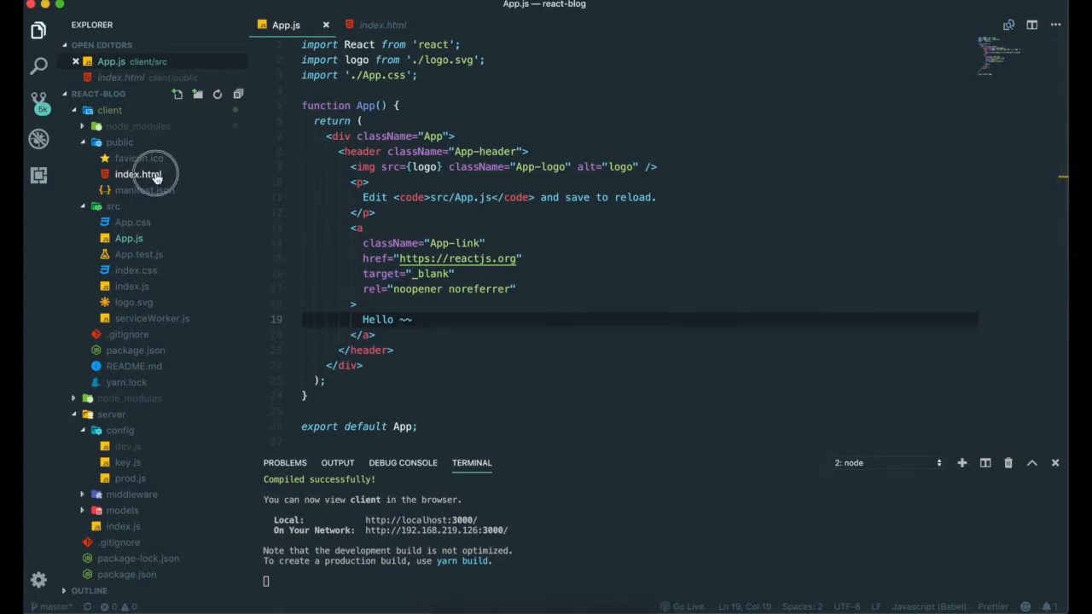
Open index.html and index.js, highlight App in the render call, and open App.js
left_click(137, 174)
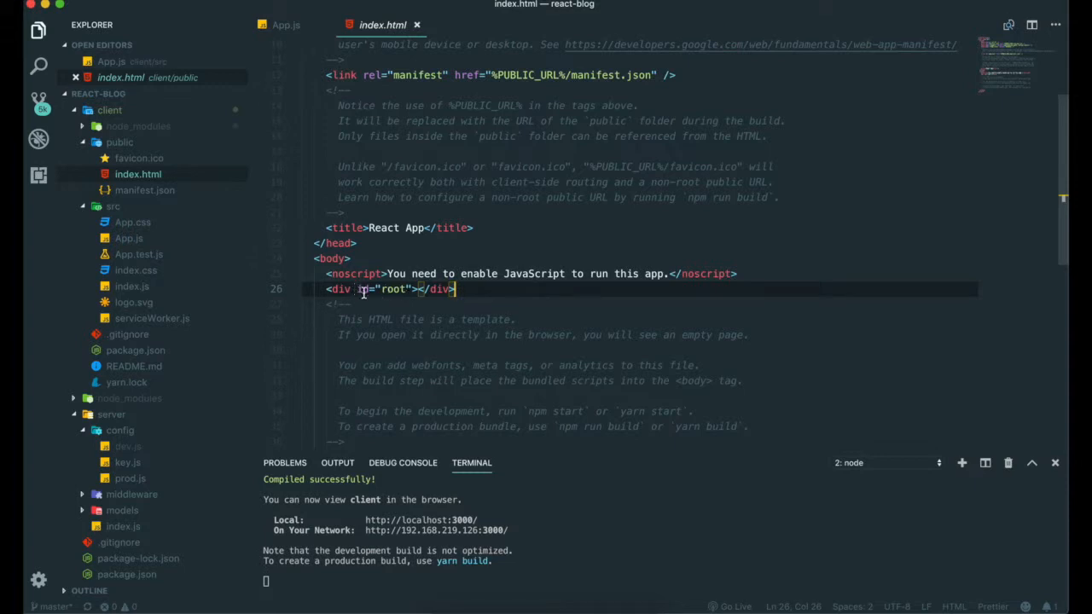
mouse_move(441, 254)
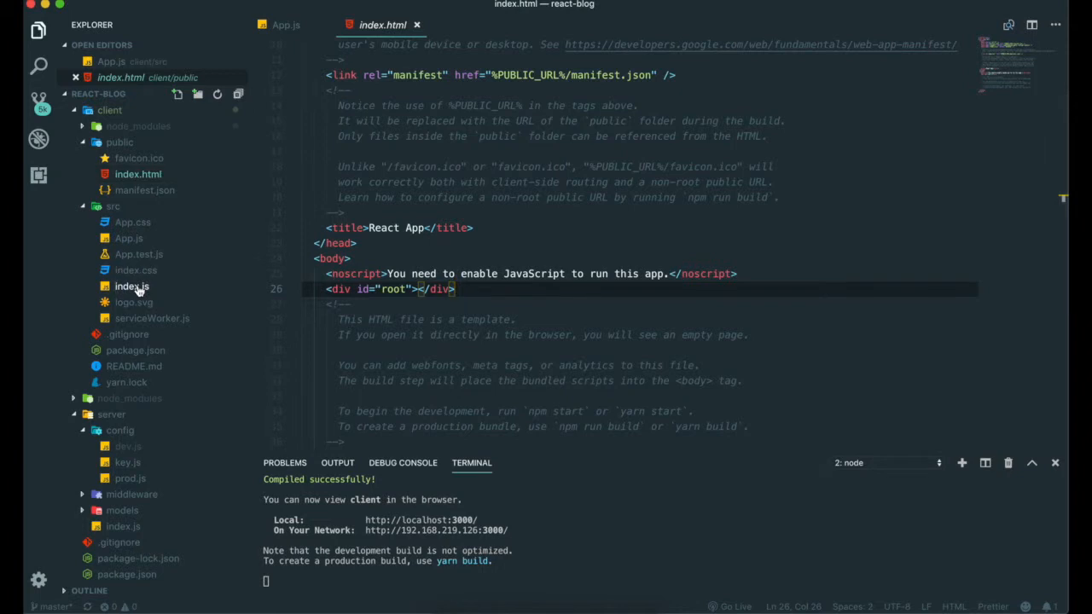
left_click(133, 286)
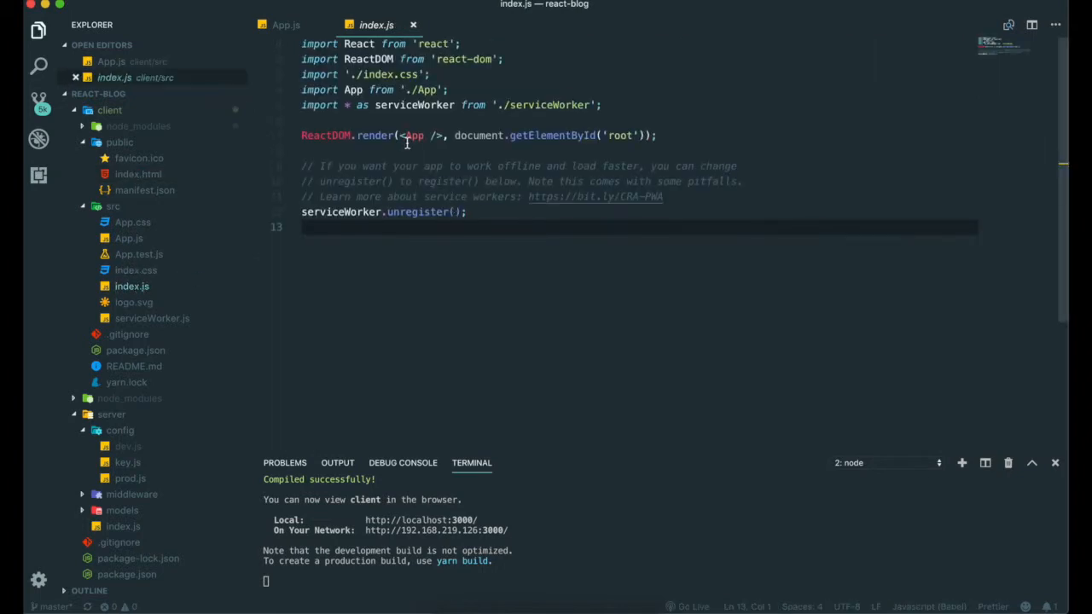
double_click(621, 135)
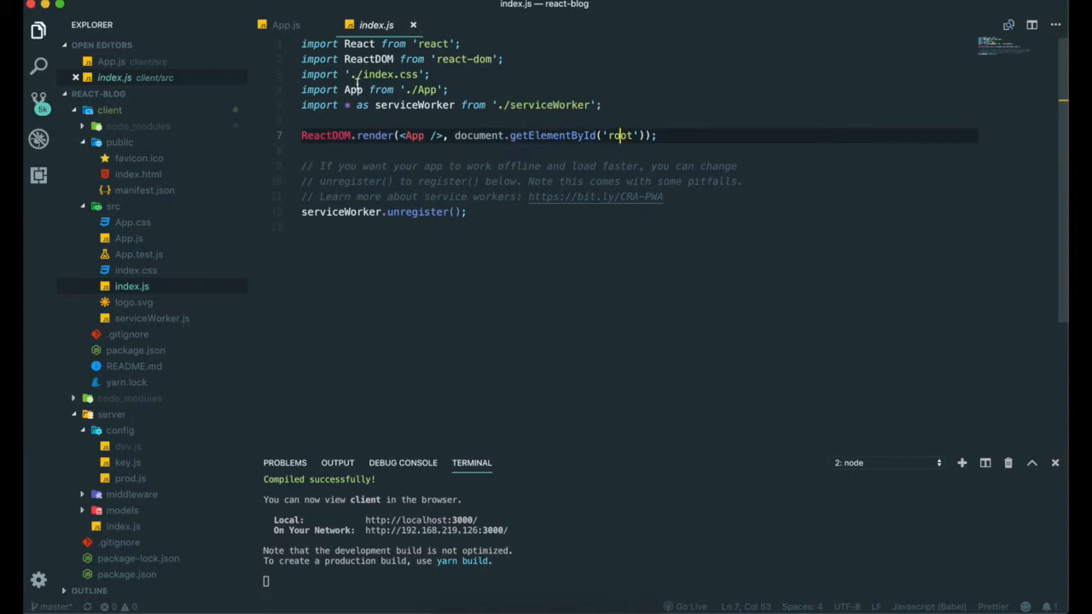
left_click(138, 174)
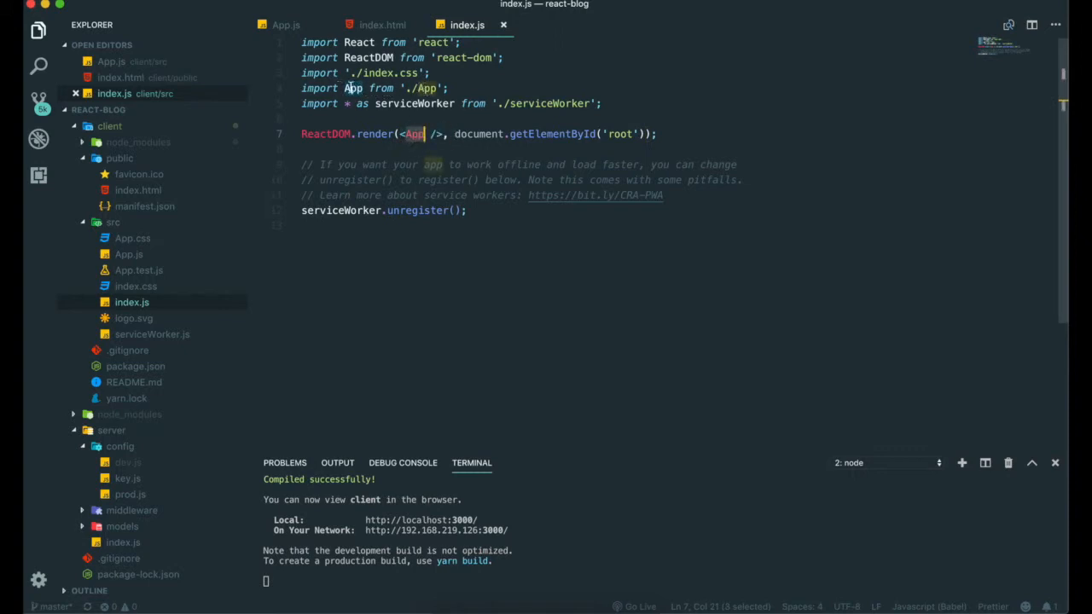
left_click(128, 255)
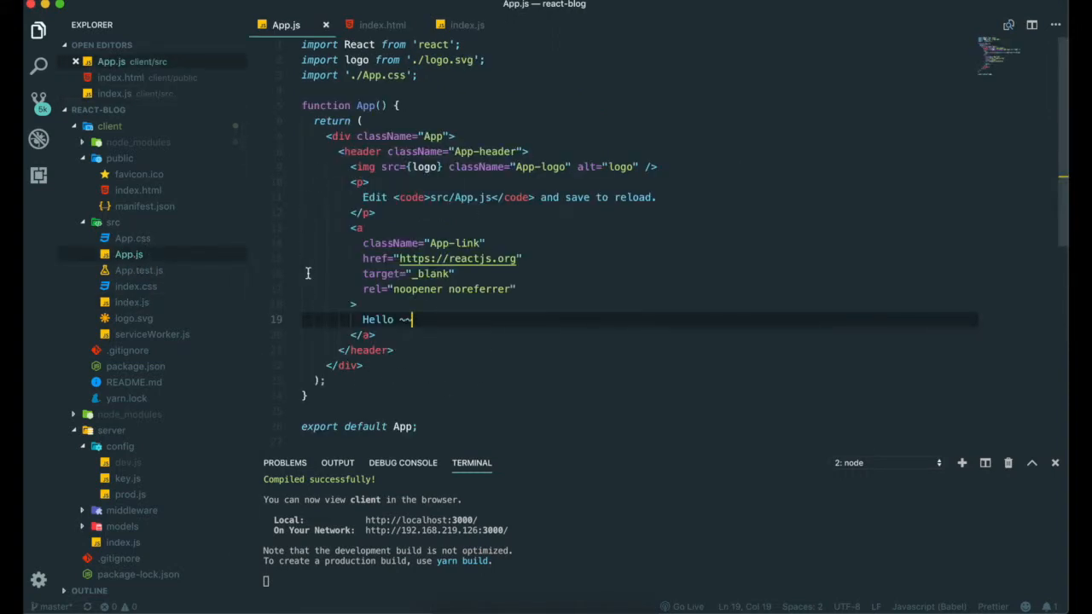
mouse_move(454, 23)
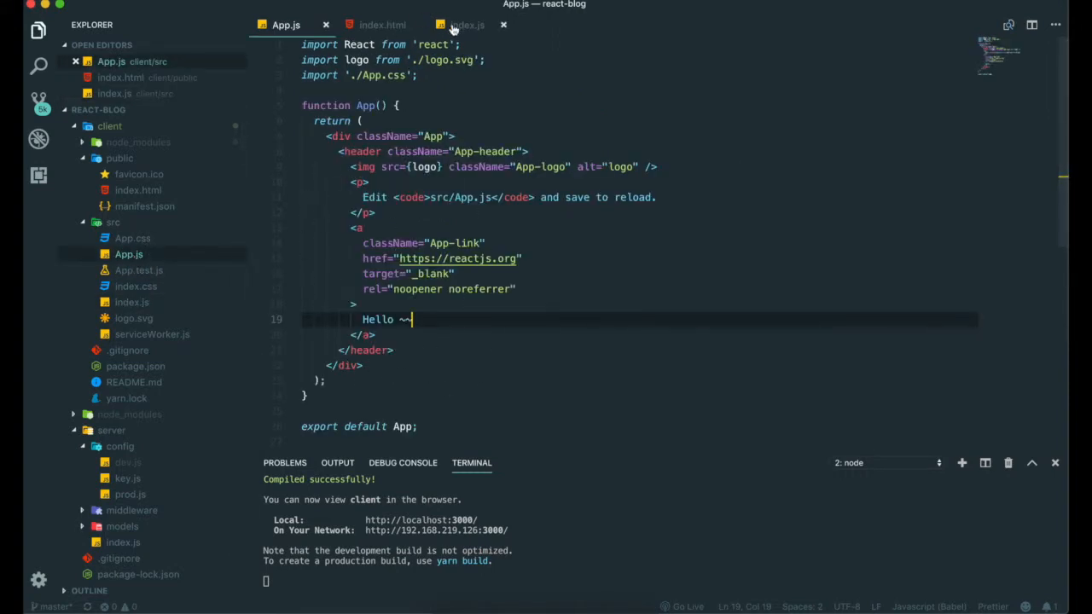
In index.js, replace <App /> with the test string 'saas', then restore <App />
left_click(466, 24)
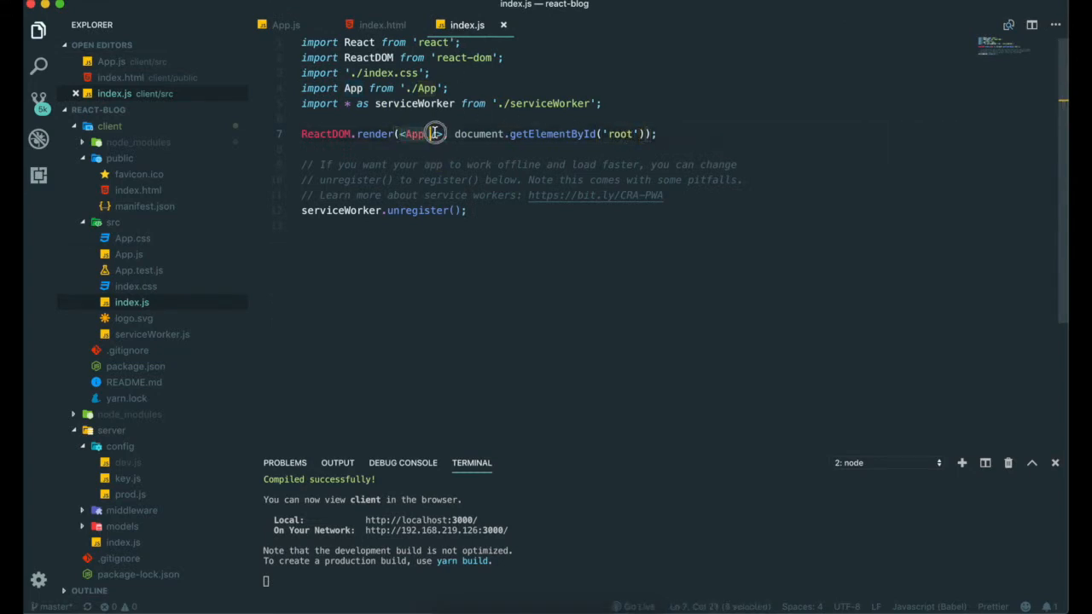
key("Backspace")
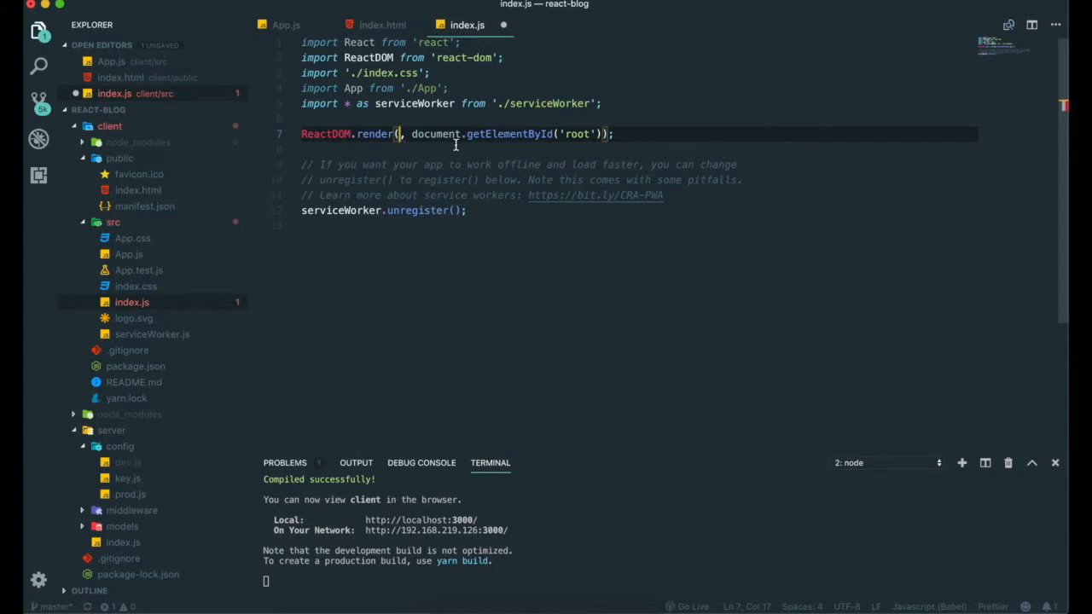
type("saas")
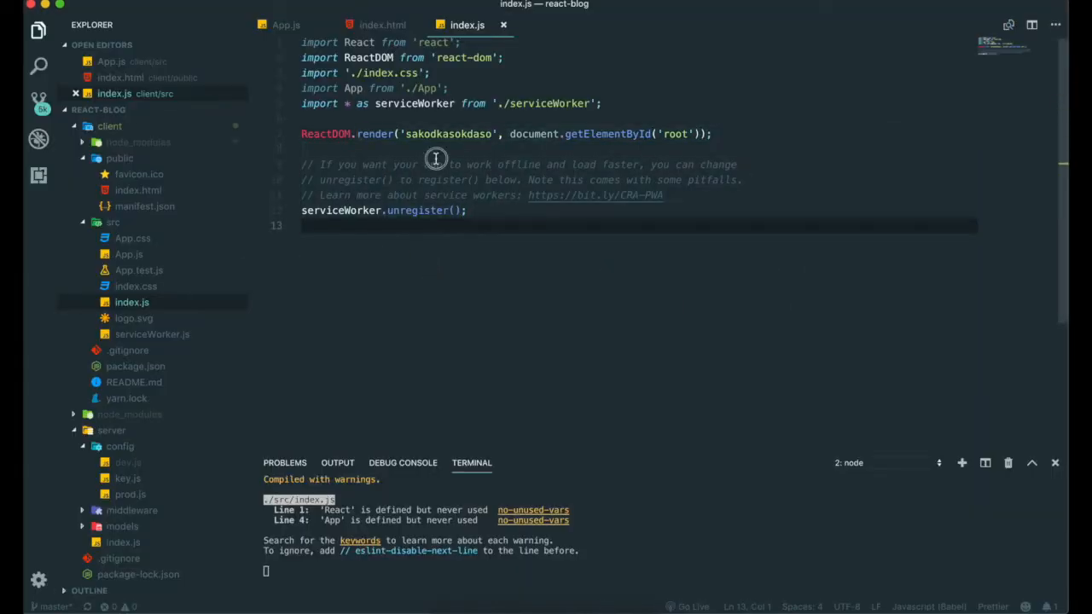
type("<App />")
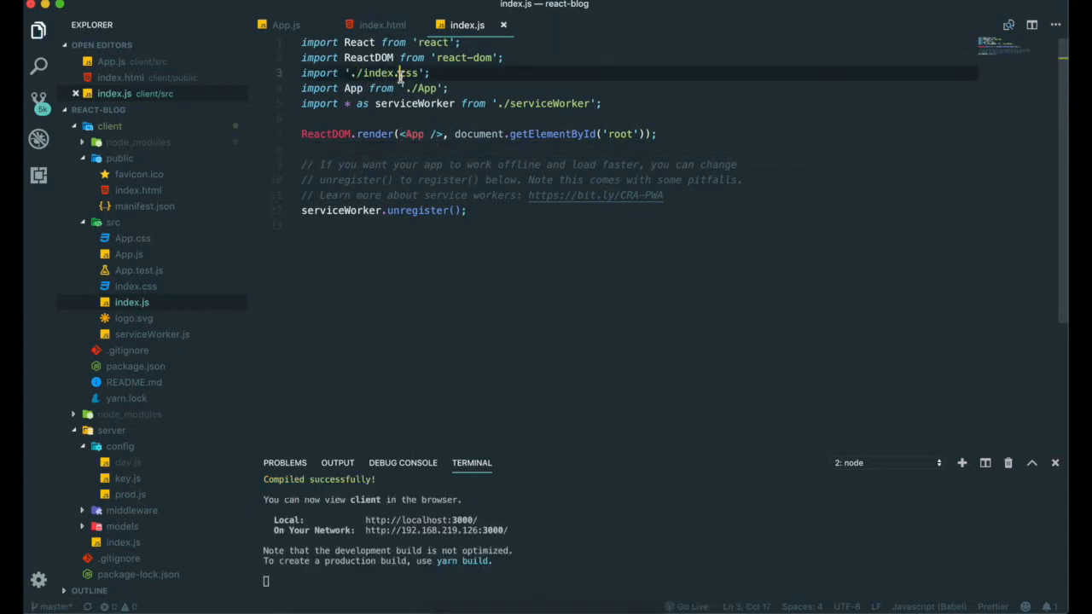
View the index.css stylesheet, then open serviceWorker.js
left_click(136, 285)
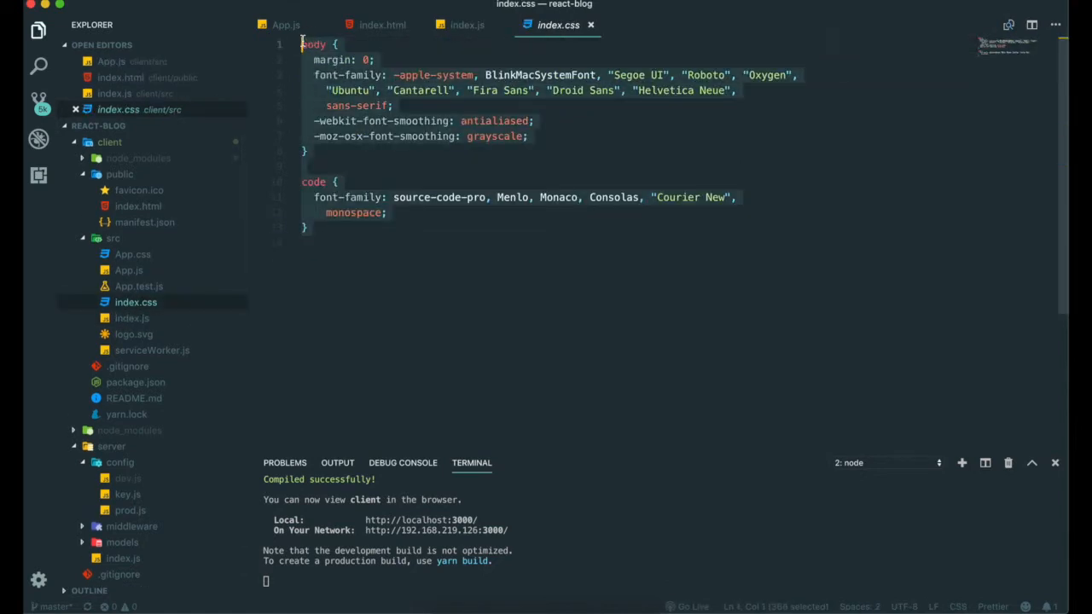
left_click(307, 152)
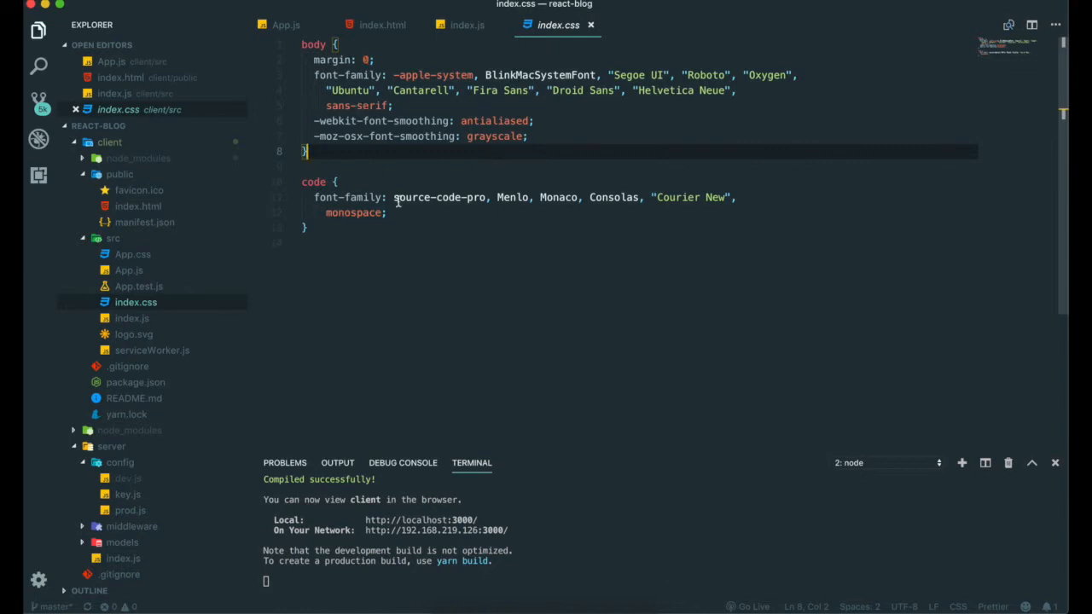
mouse_move(756, 176)
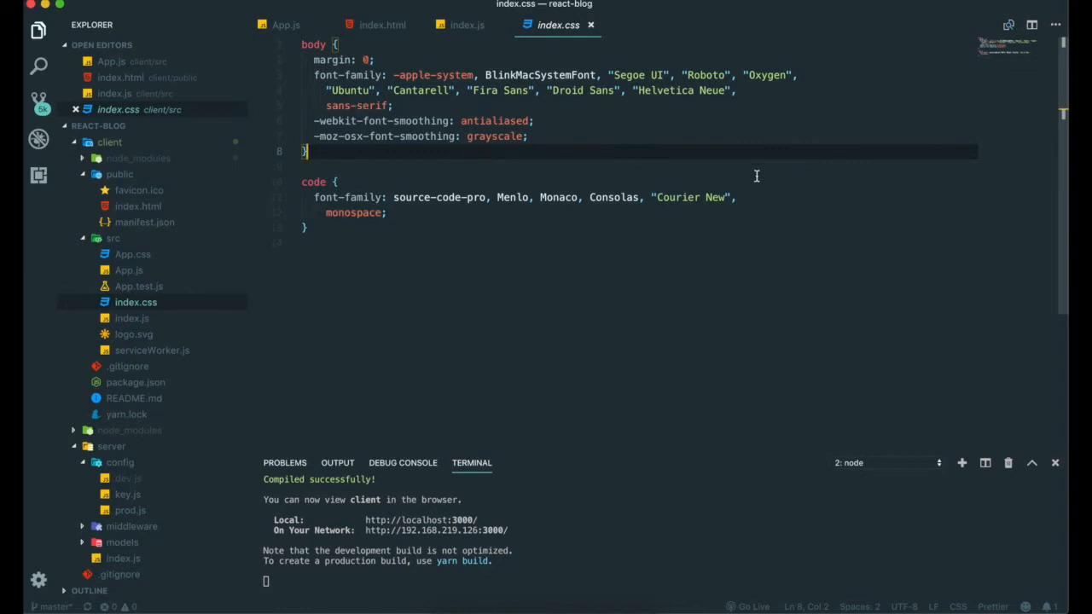
mouse_move(461, 265)
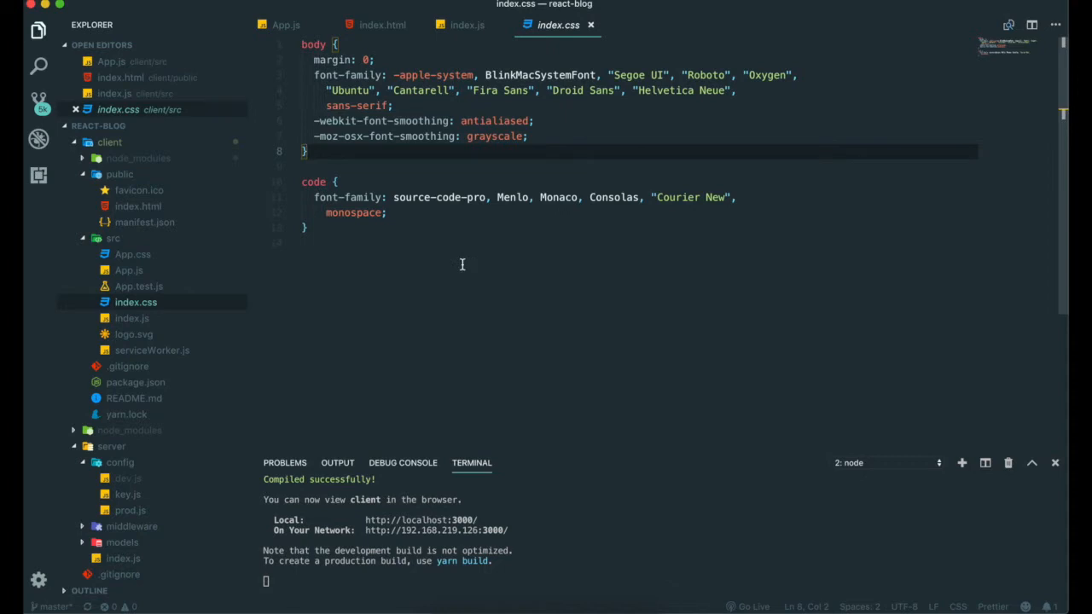
left_click(152, 350)
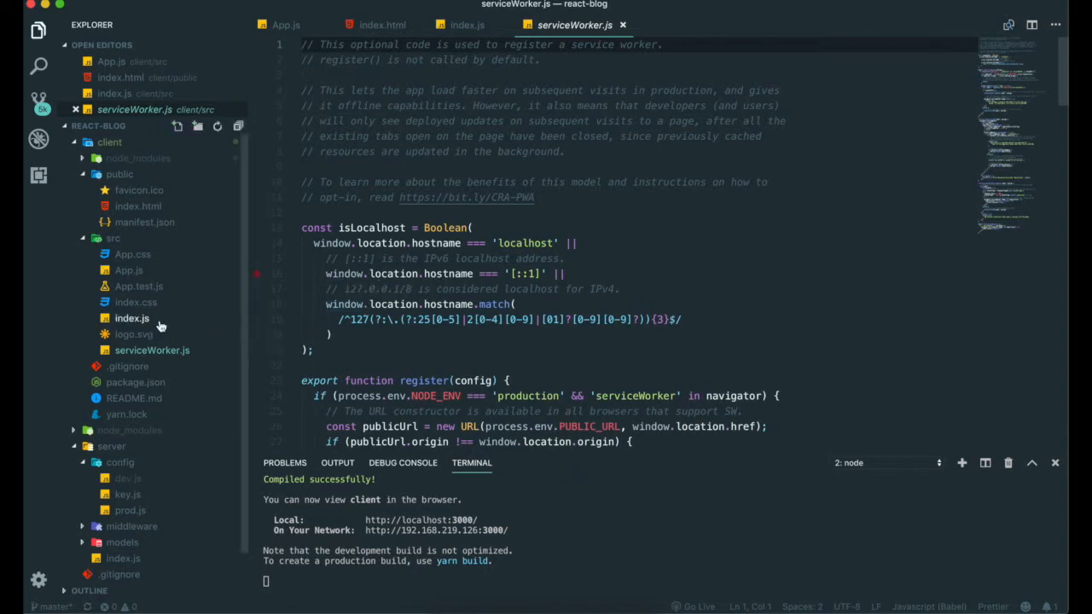
Review index.js's serviceWorker.unregister call, then return to App.js
left_click(132, 318)
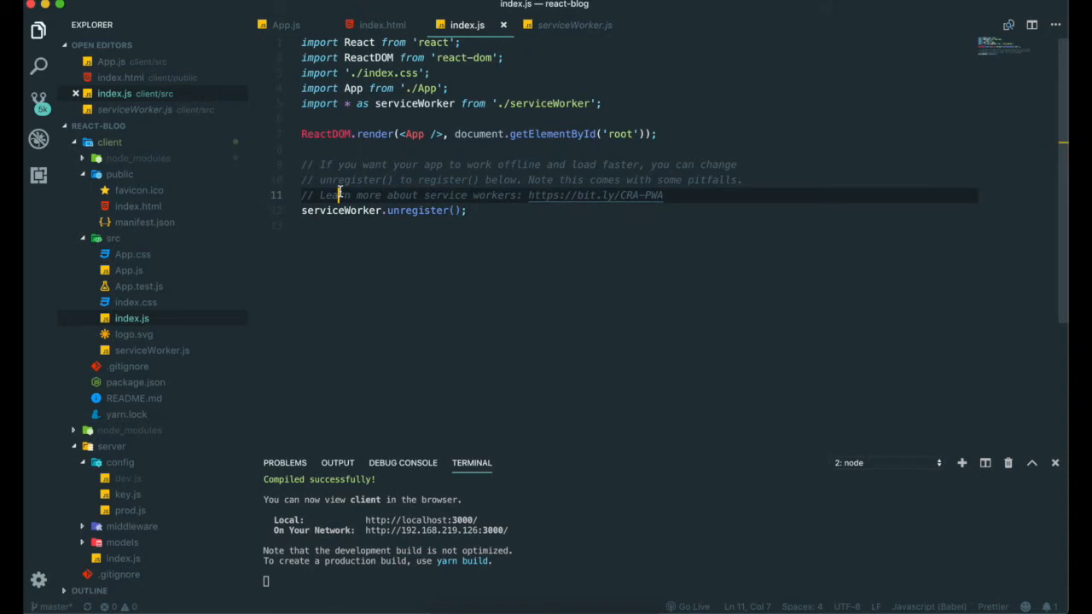
mouse_move(175, 286)
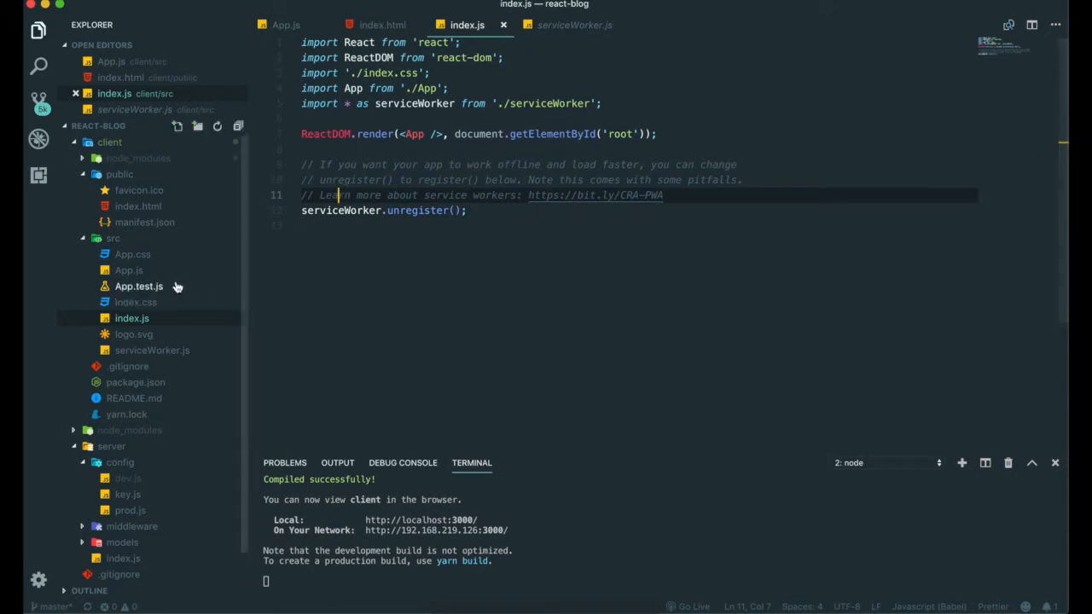
mouse_move(162, 287)
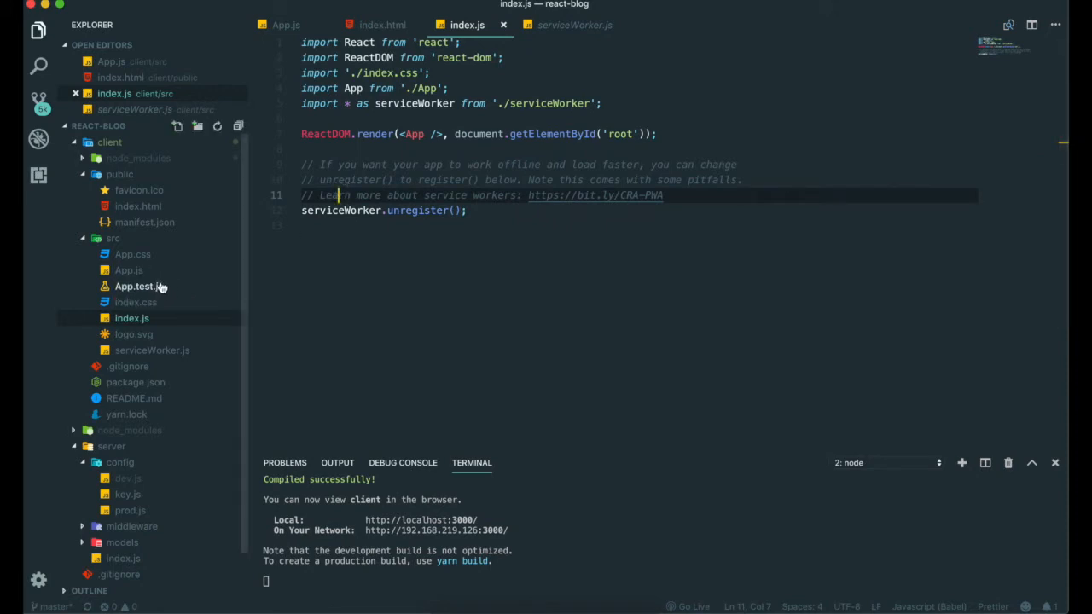
left_click(286, 24)
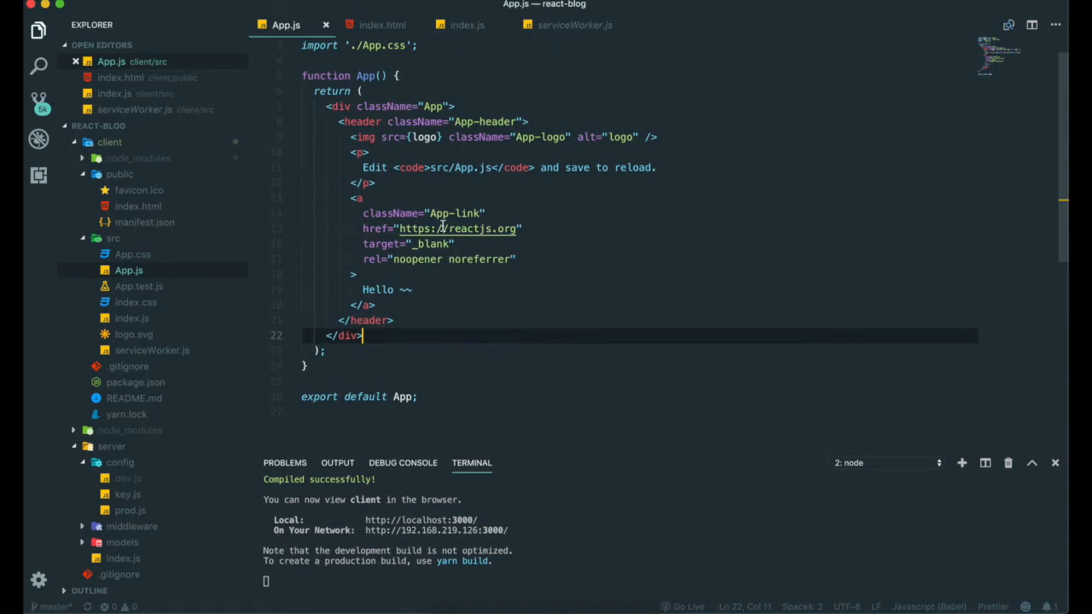
Type a test line under the header with class, className and <label htmlFor="ksj">
left_click(550, 121)
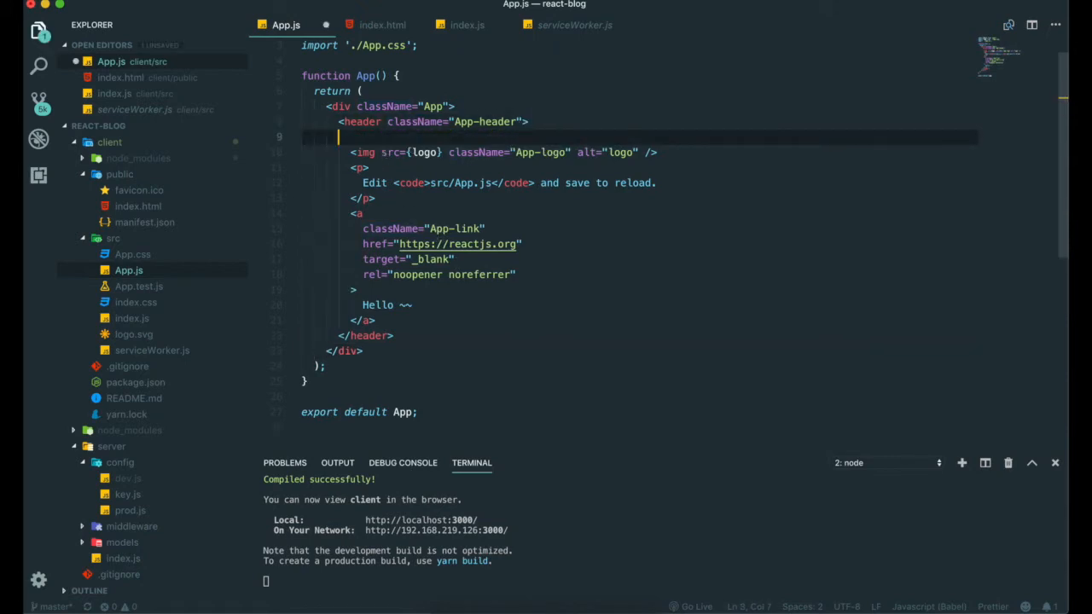
type("cla")
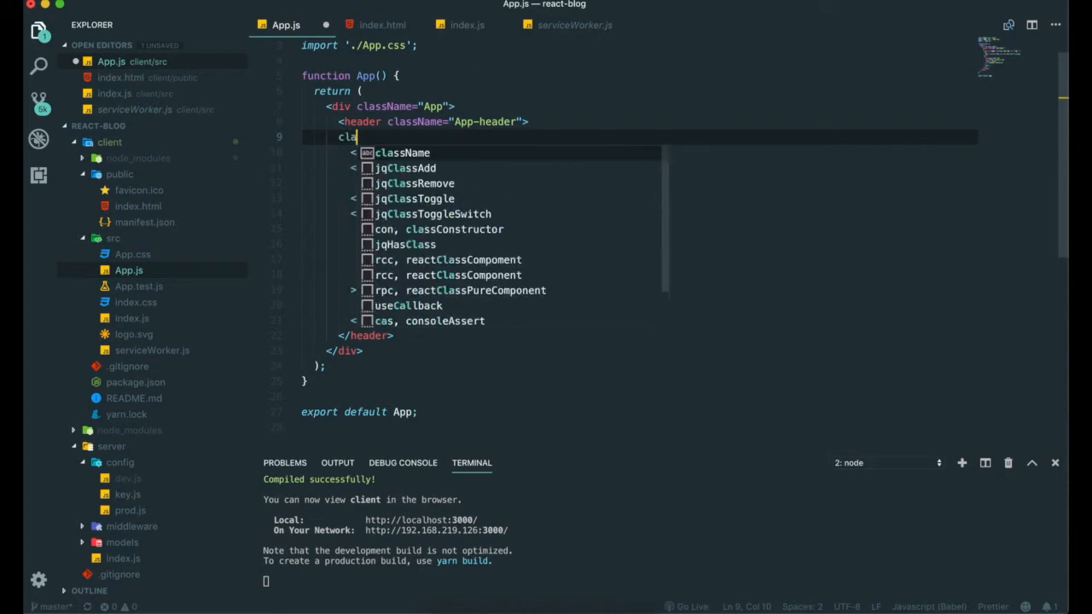
type("ss ca")
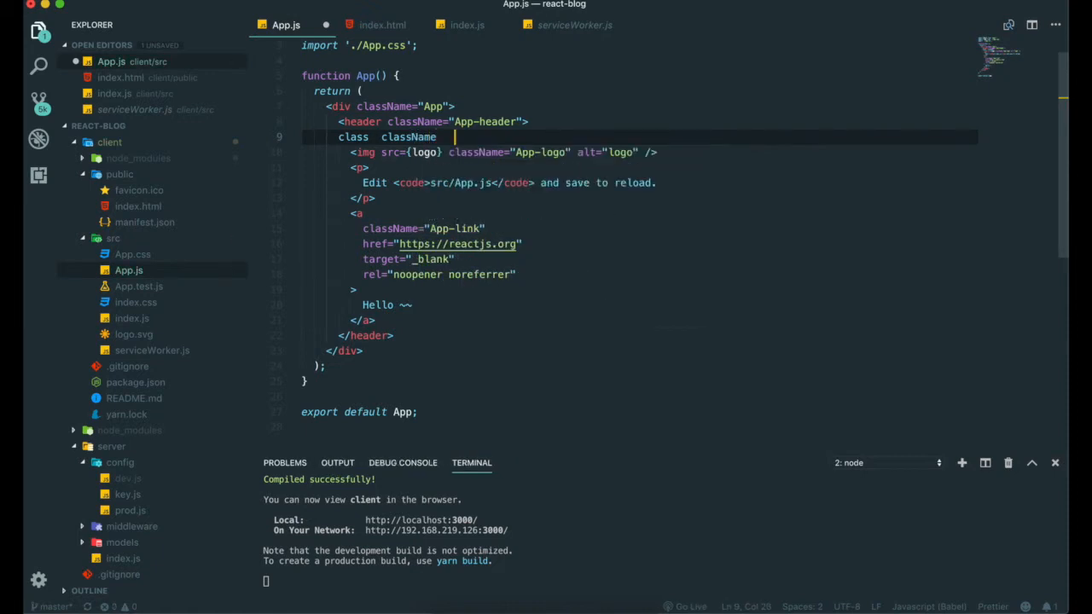
type("label ></label>")
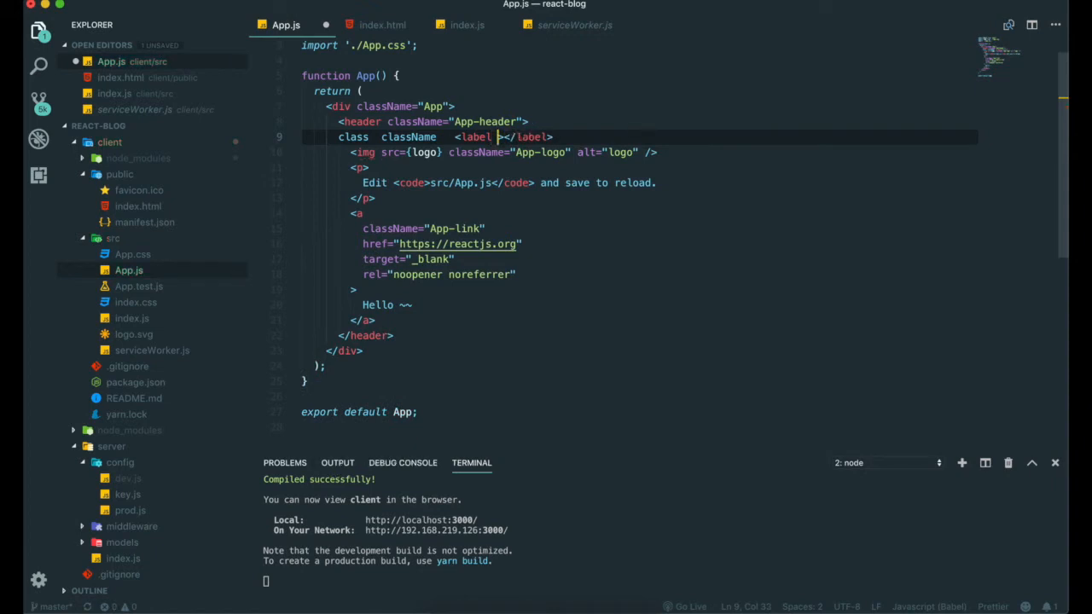
type("fo")
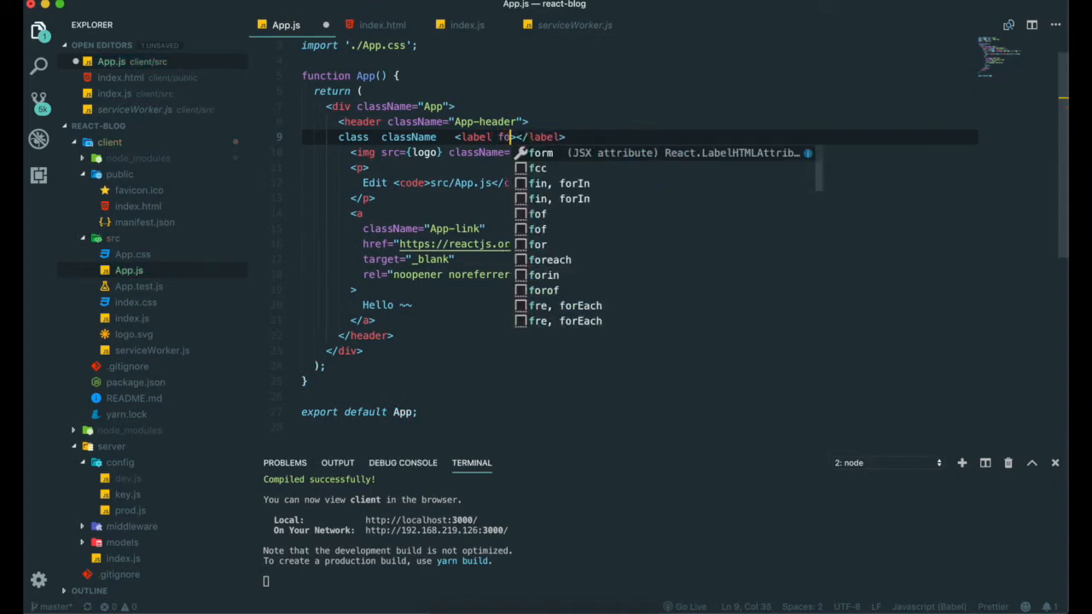
type("ok")
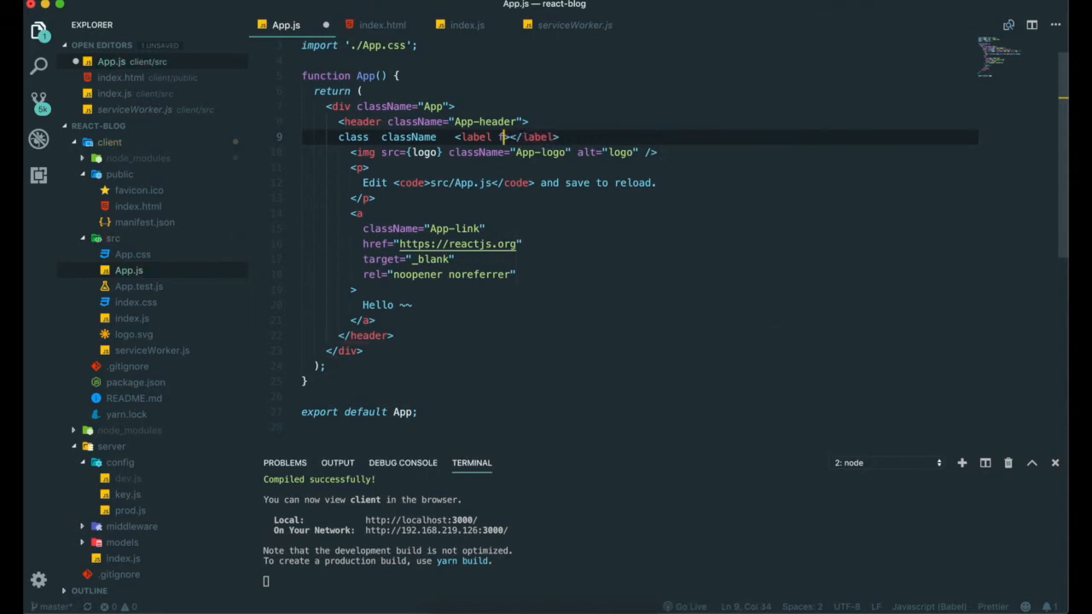
type("h")
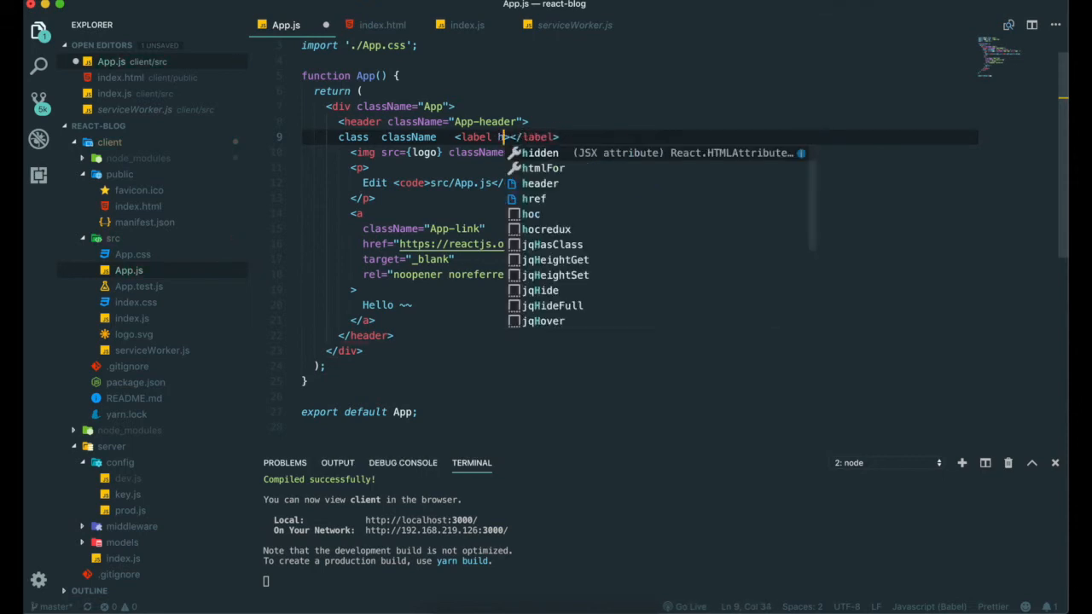
type("mlFor")
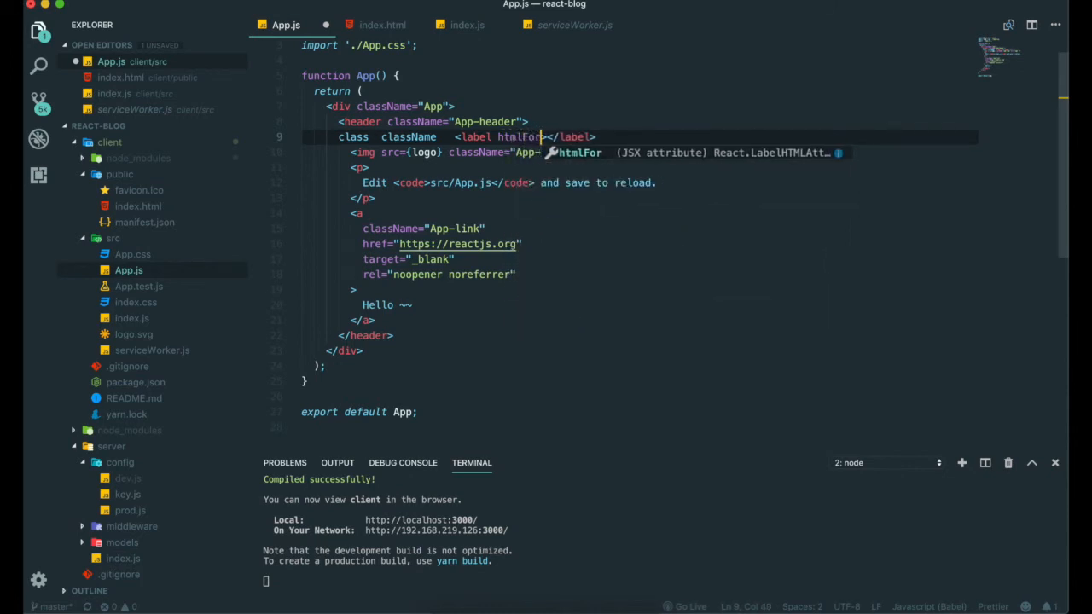
type("ksj\">")
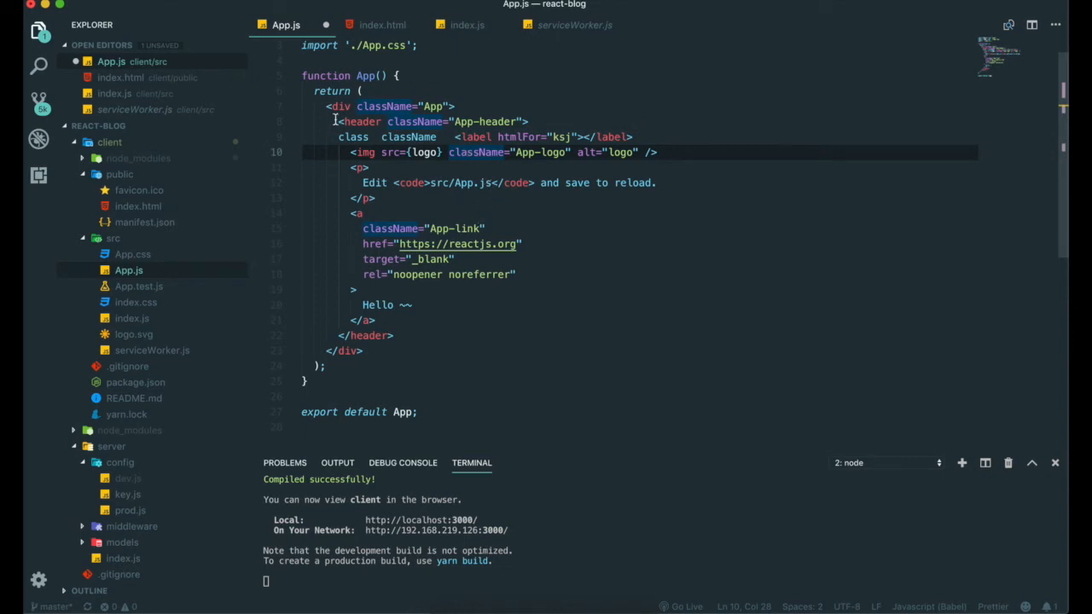
mouse_move(132, 125)
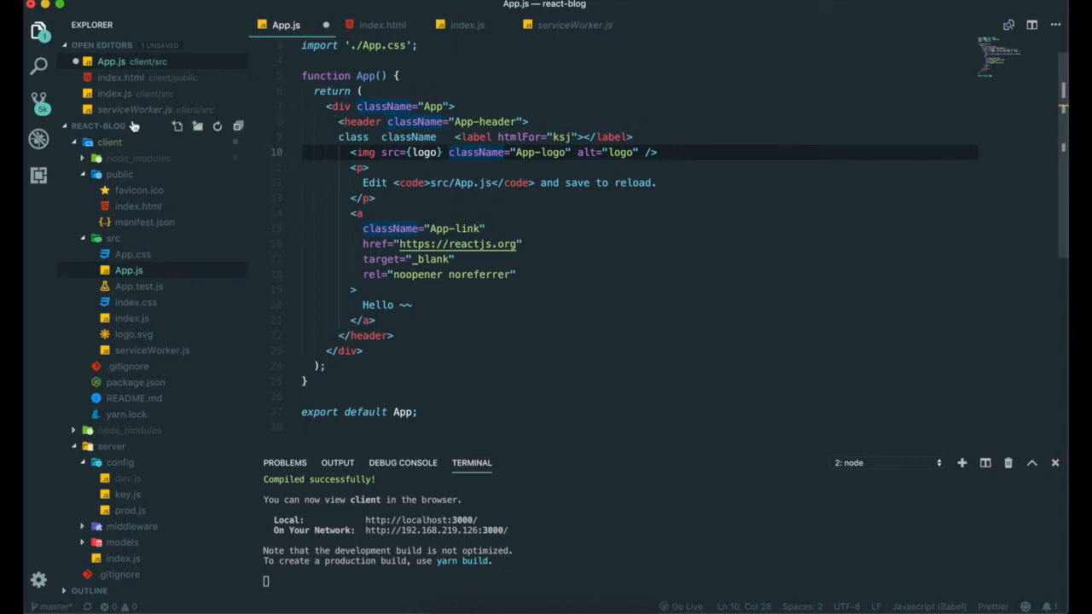
left_click(370, 167)
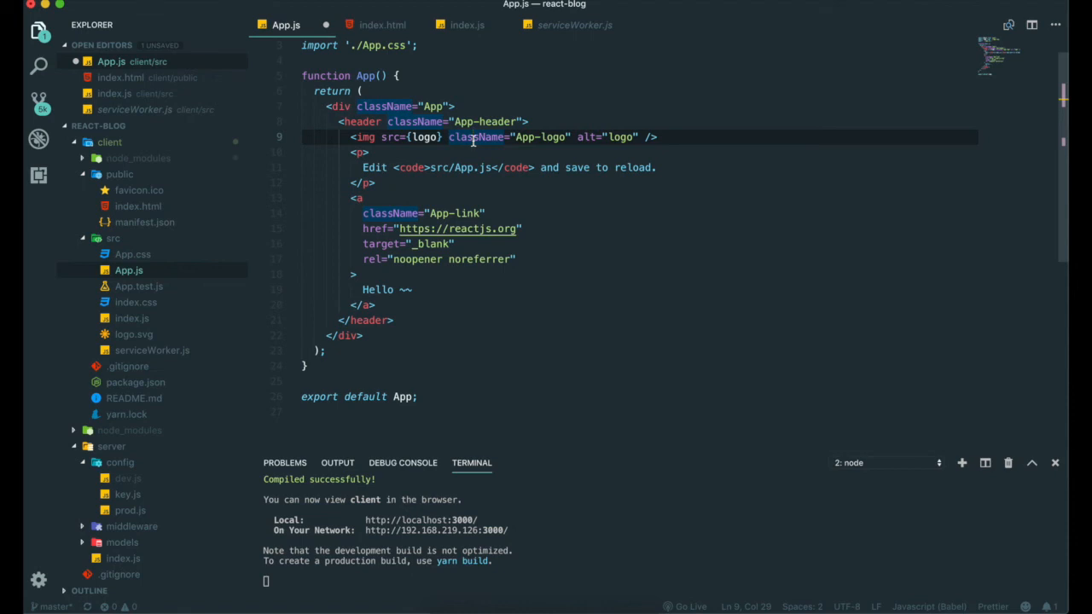
mouse_move(323, 229)
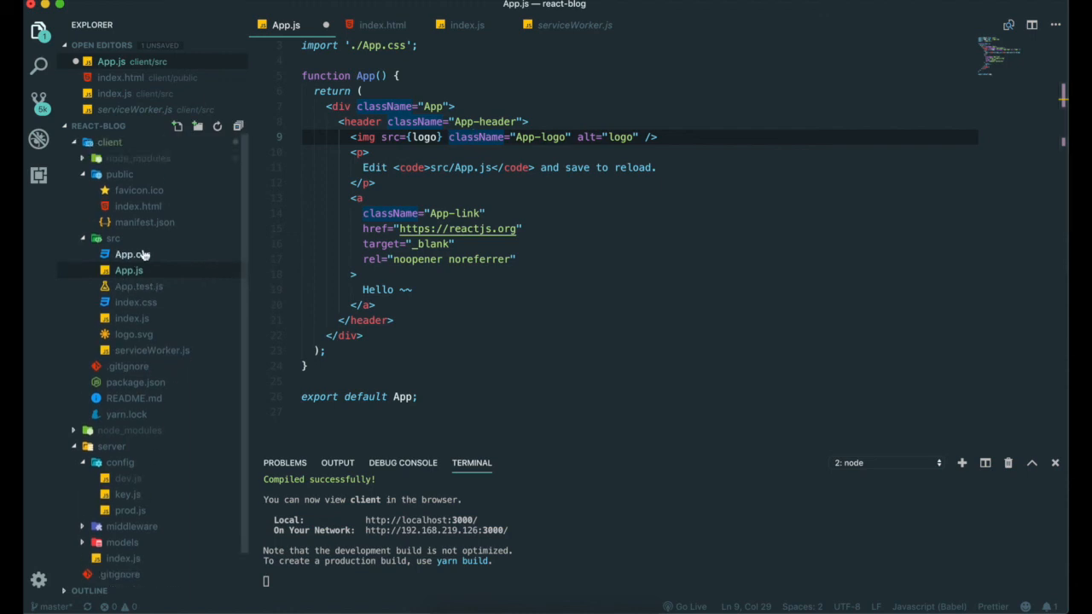
mouse_move(145, 223)
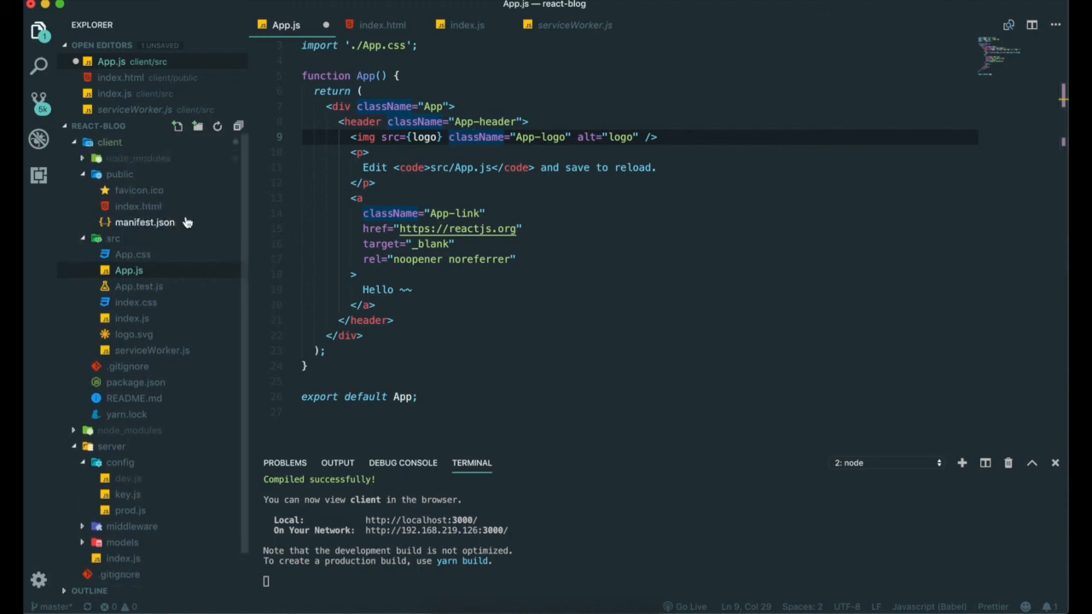